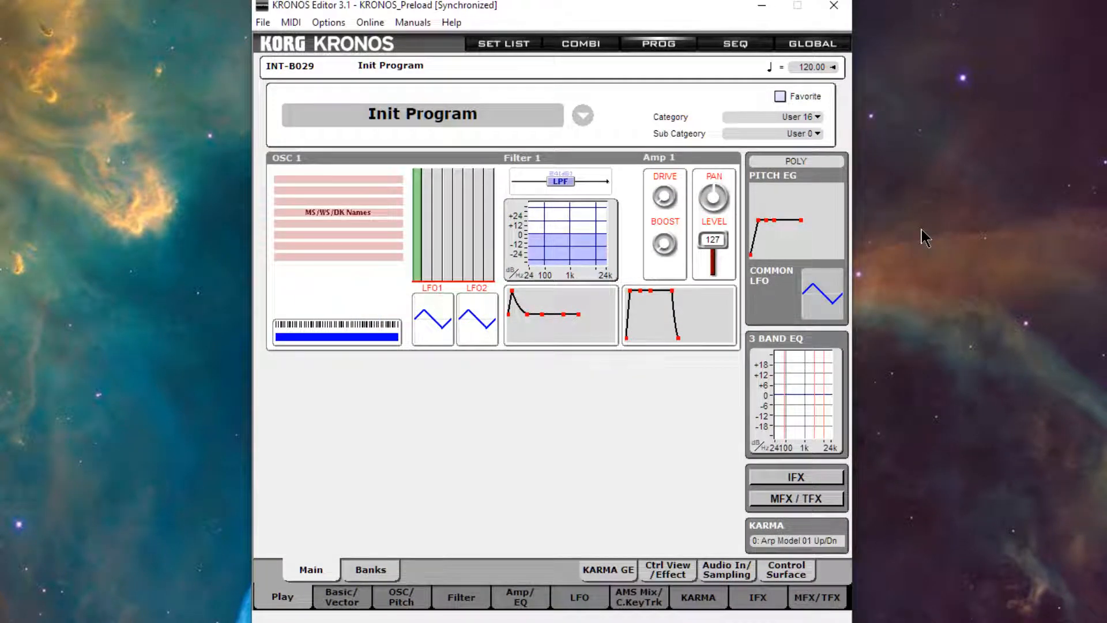
pyautogui.moveTo(426, 468)
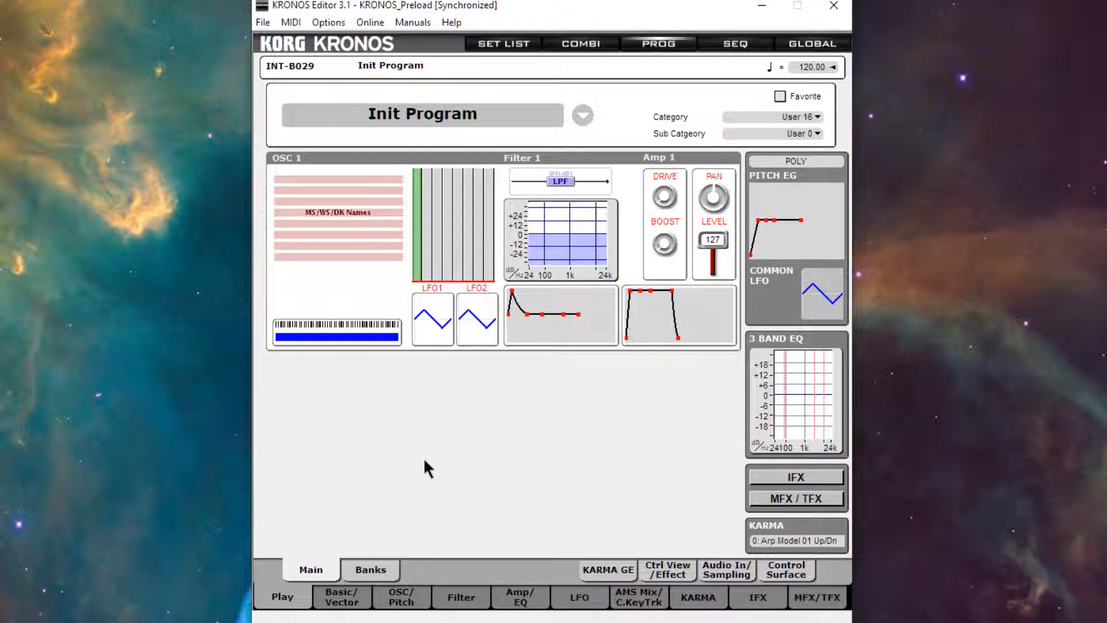
pyautogui.moveTo(423, 478)
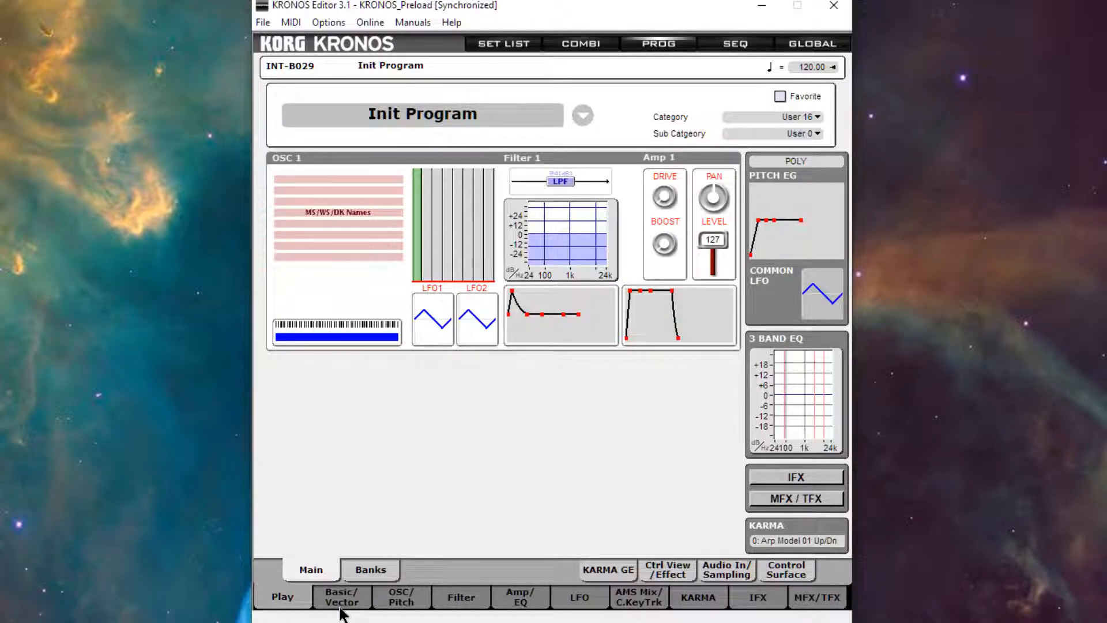
# Switch the Init Program's oscillator mode from Single to Double on the Basic/Vector page
pyautogui.click(341, 597)
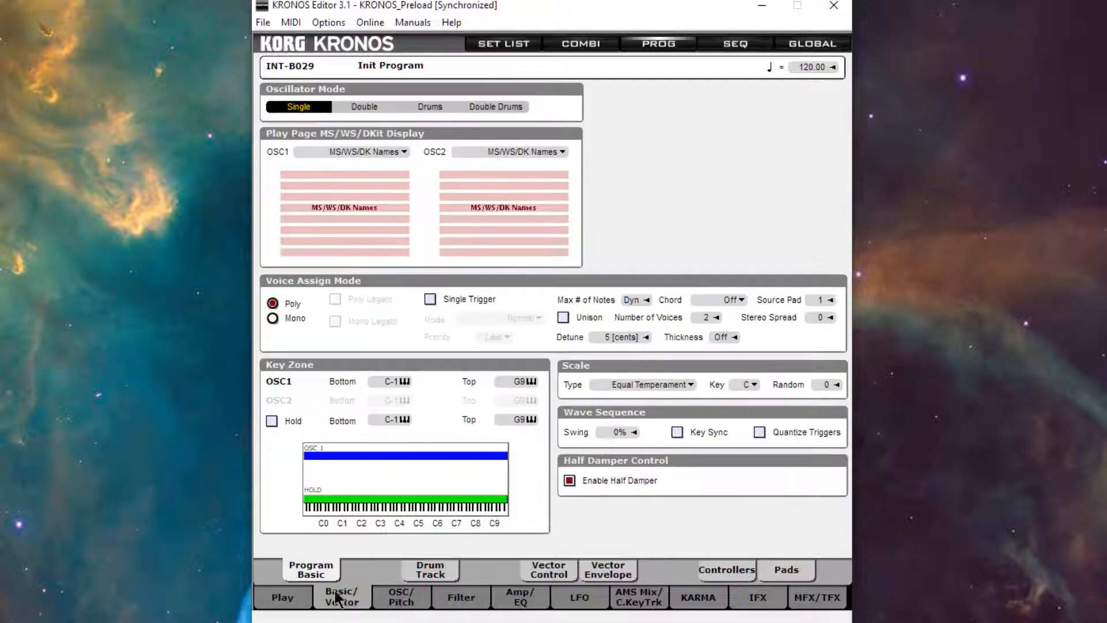
pyautogui.click(363, 106)
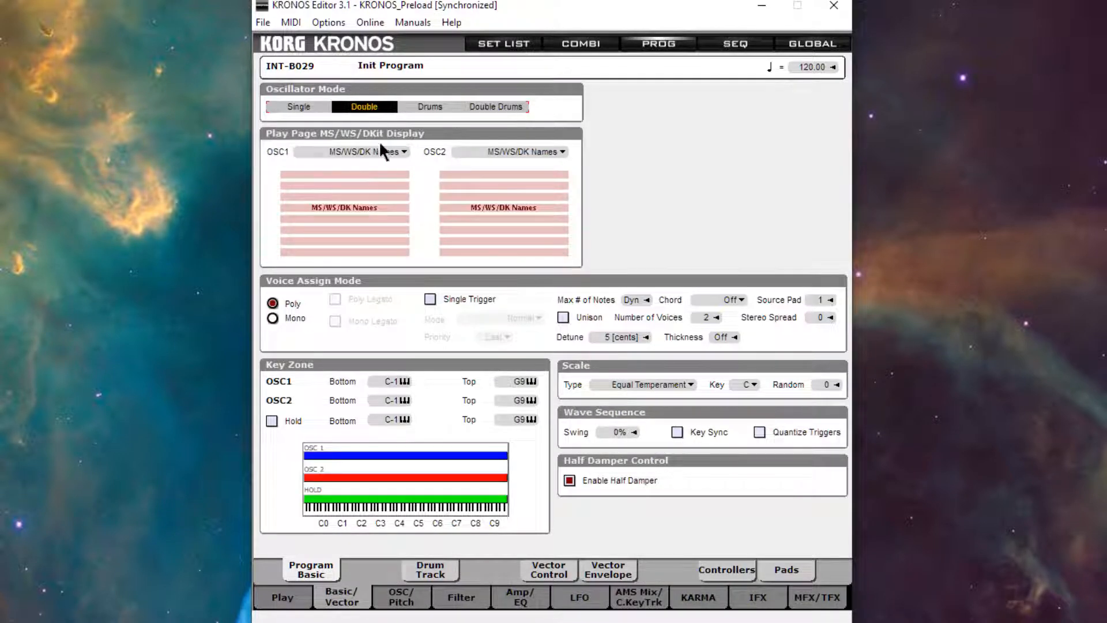
# Assign multisample 0710: saw to oscillator 1, filtering the list by 'saw'
pyautogui.click(400, 596)
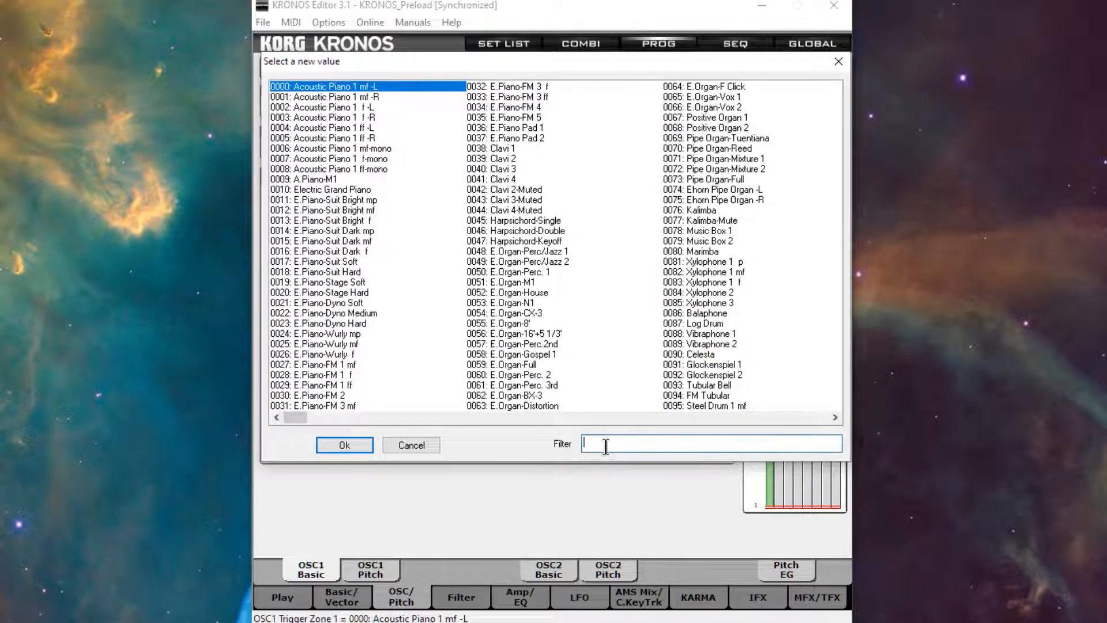
pyautogui.write('saw')
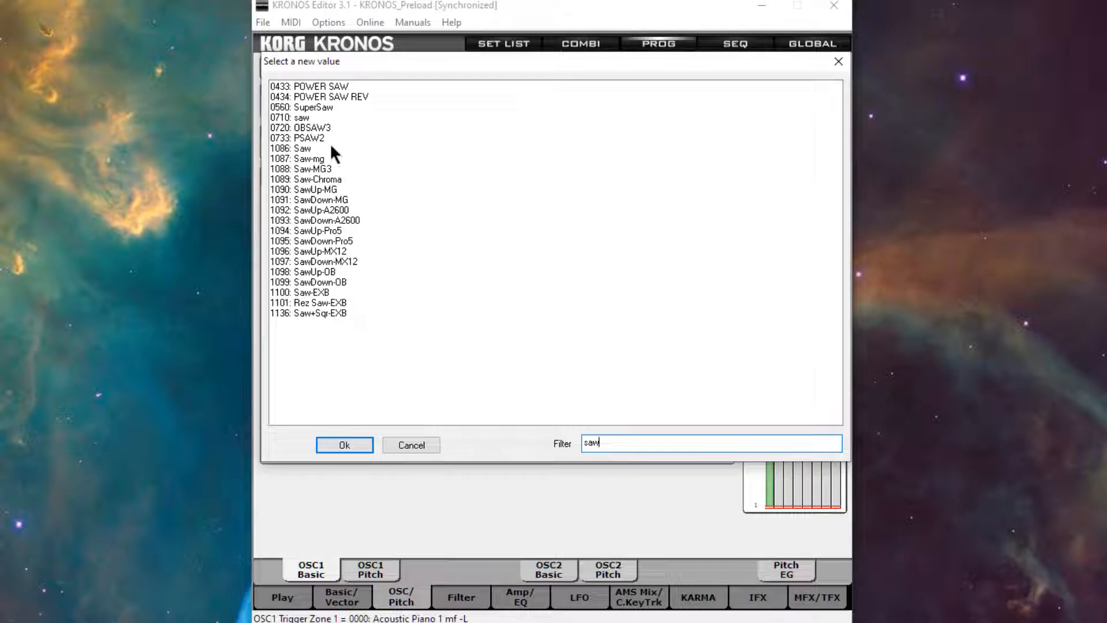
pyautogui.click(344, 445)
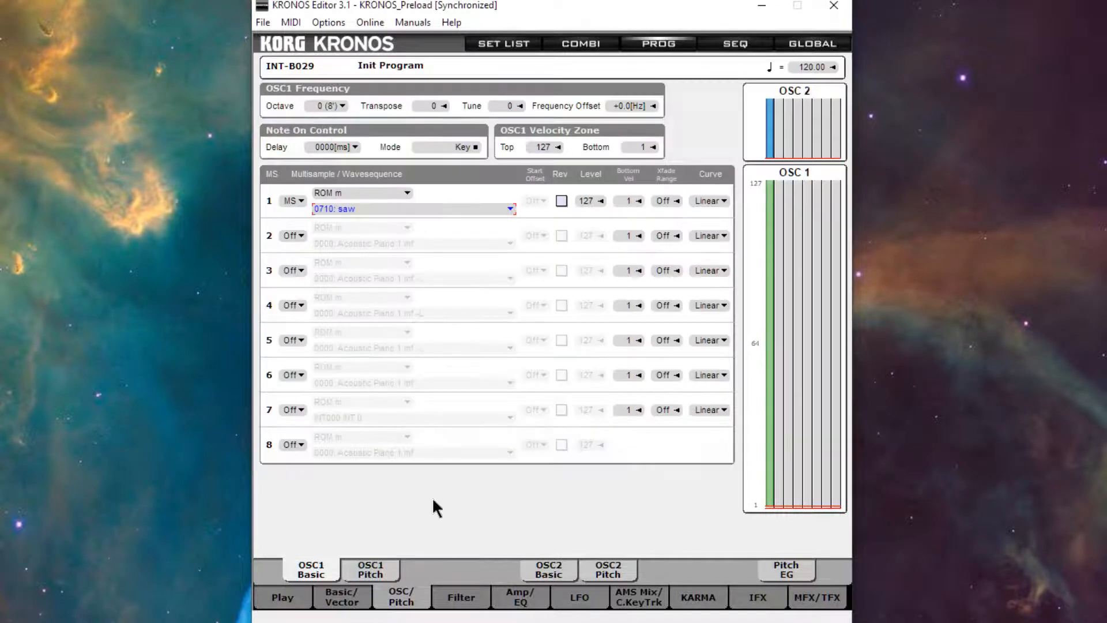
# Assign multisample 0429: Detuned-Super 1 to oscillator 2, filtering the list by 'de'
pyautogui.click(546, 568)
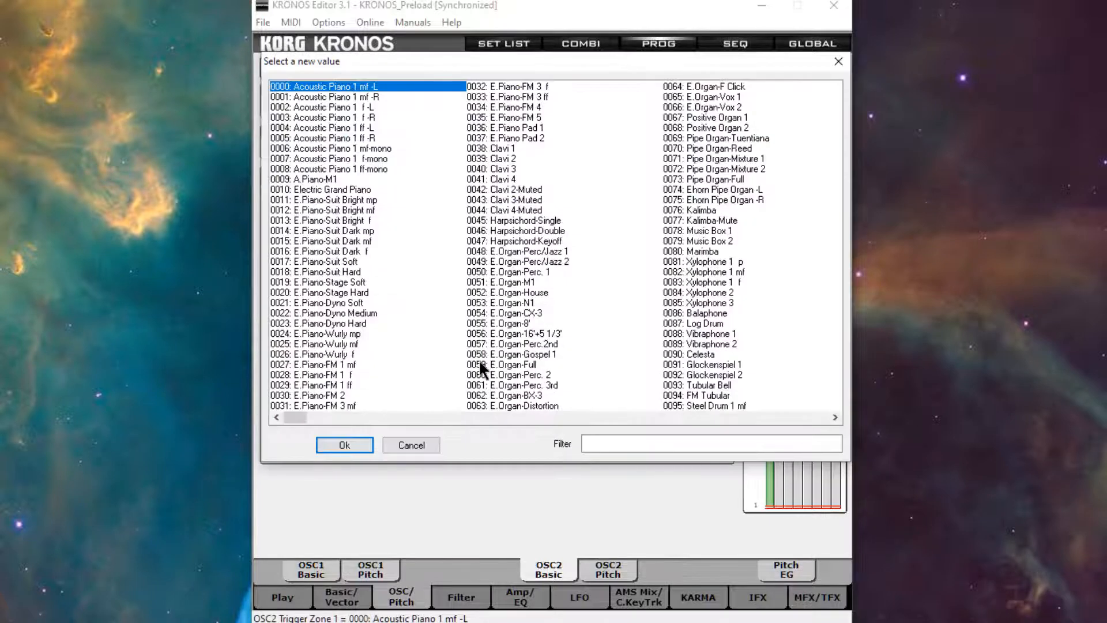
pyautogui.write('det')
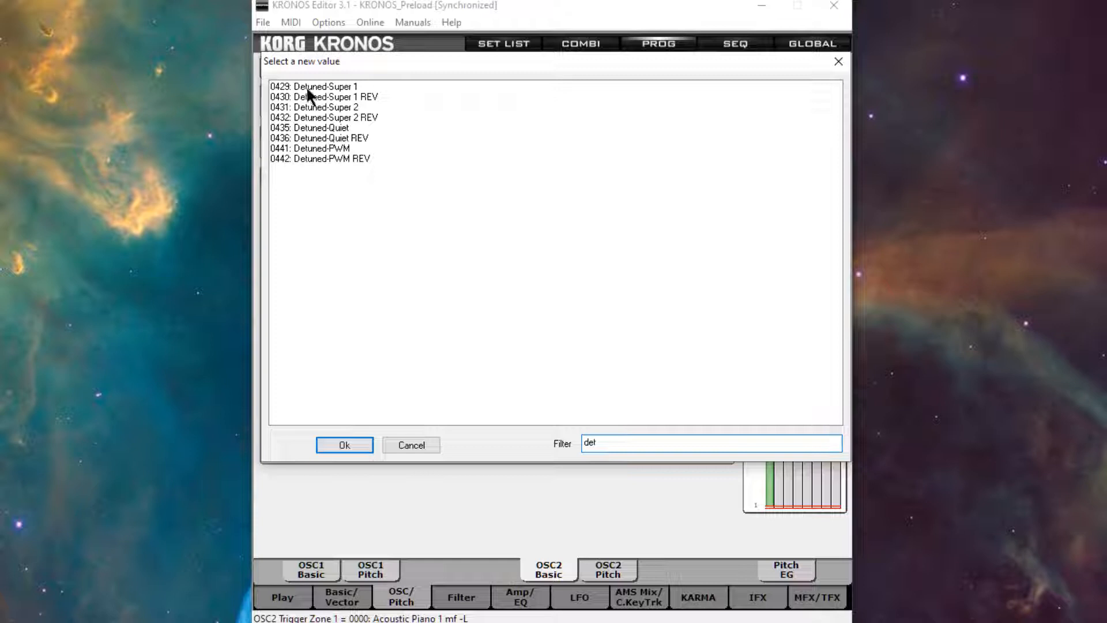
pyautogui.click(344, 446)
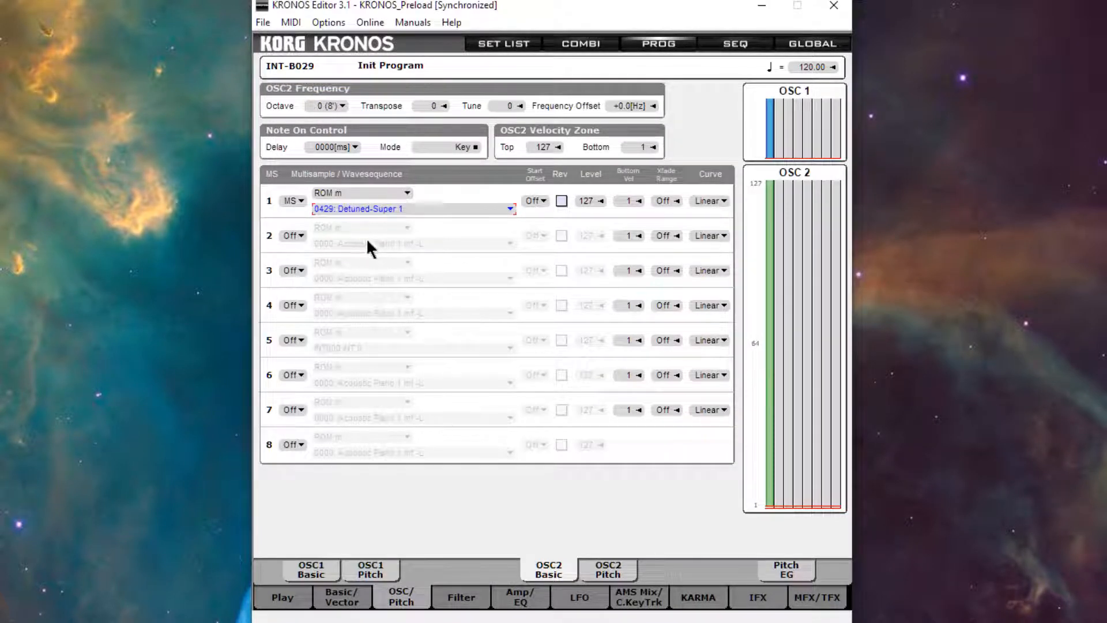
pyautogui.moveTo(393, 263)
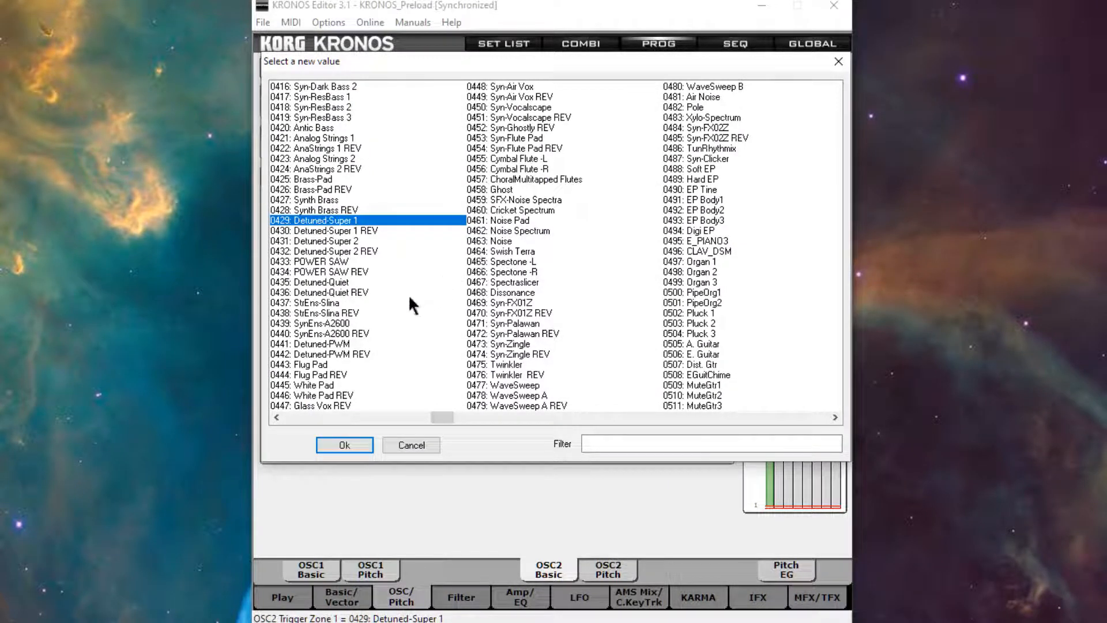
pyautogui.moveTo(363, 303)
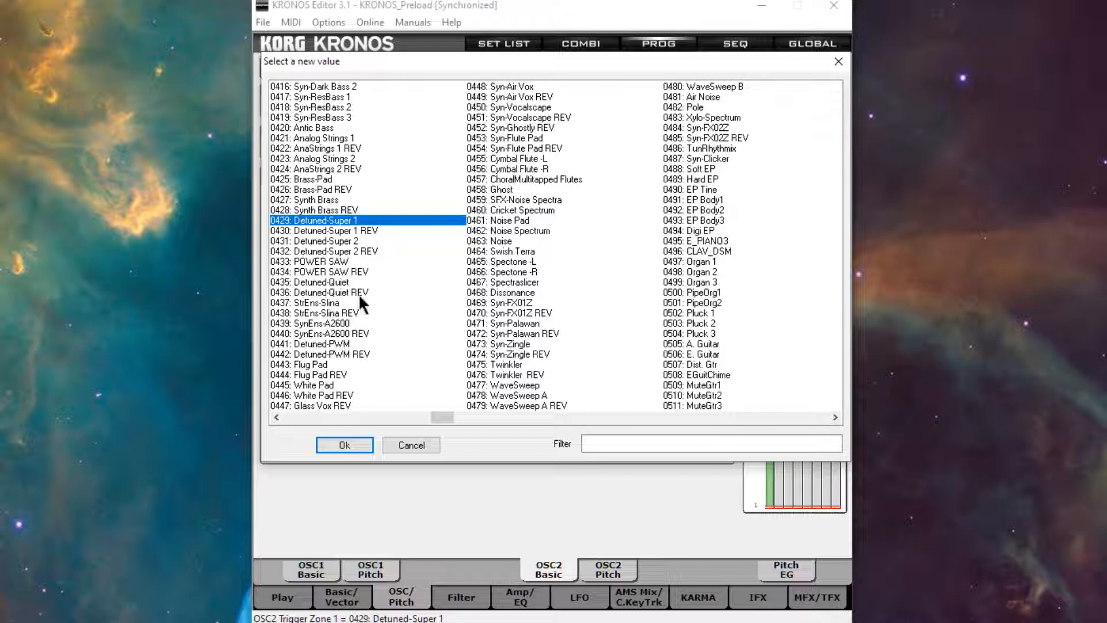
pyautogui.moveTo(360, 346)
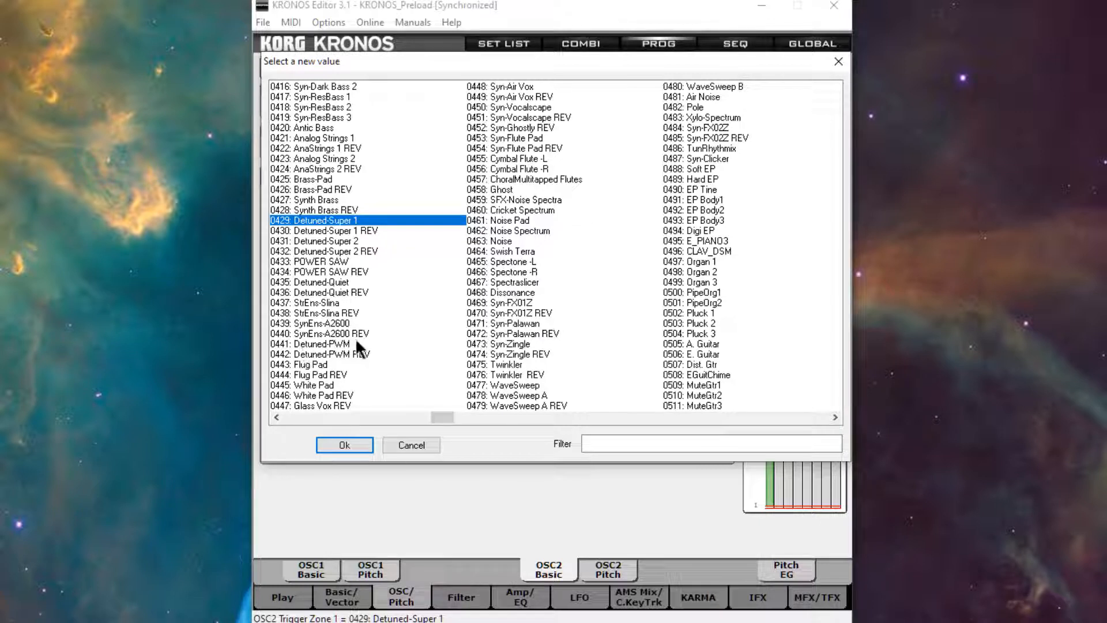
pyautogui.moveTo(375, 355)
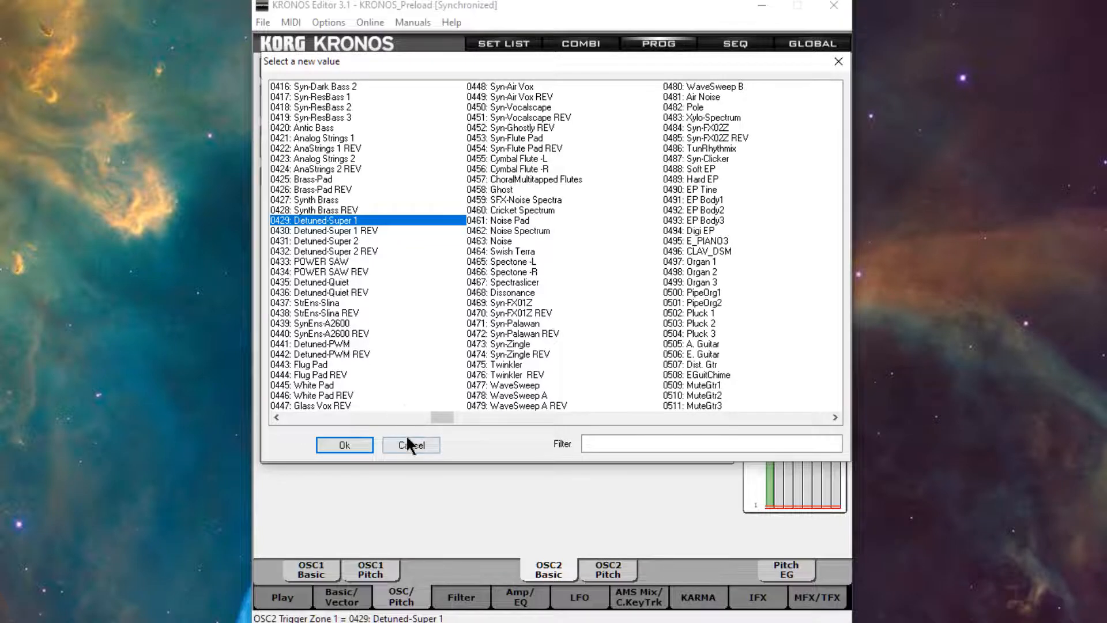
pyautogui.click(344, 445)
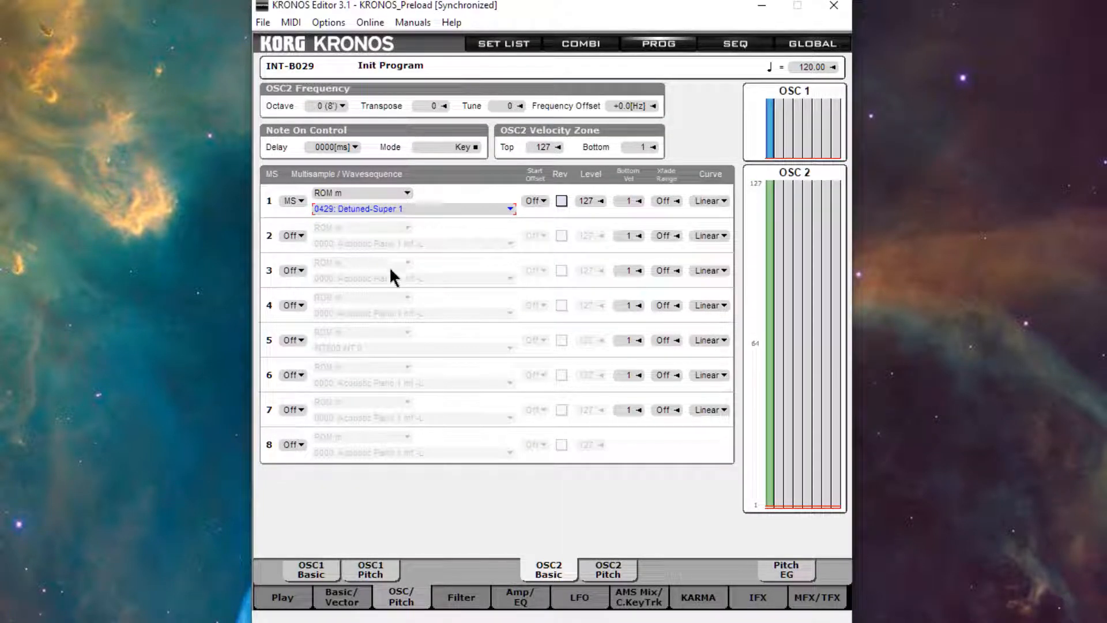
pyautogui.moveTo(473, 541)
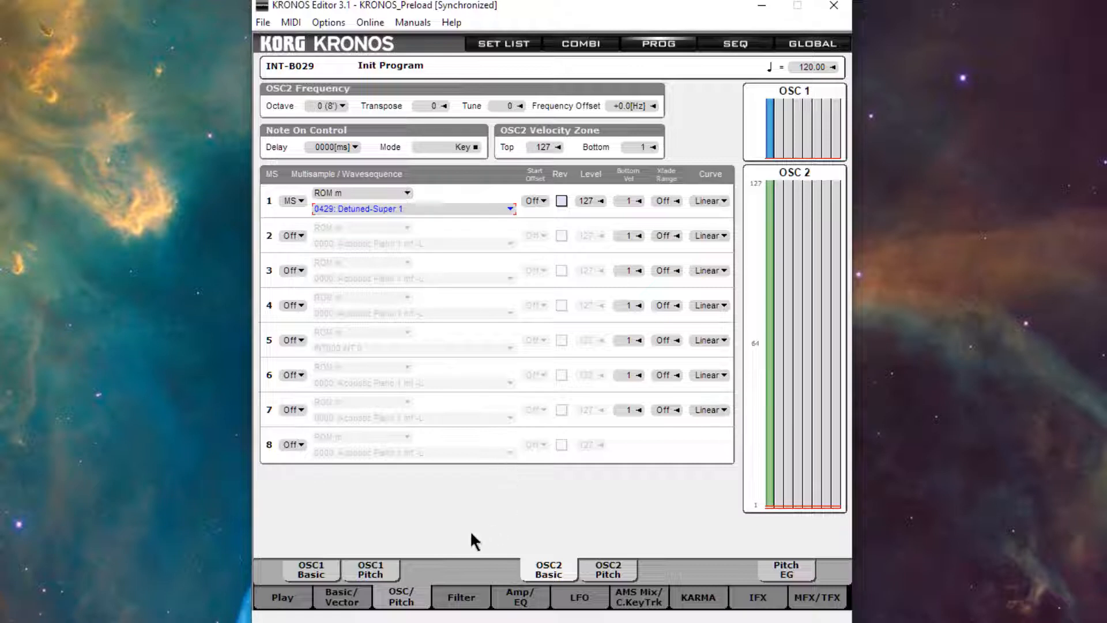
# Set oscillator 2's Note On Control Delay to KeyOff so Detuned-Super 1 triggers on release
pyautogui.click(310, 569)
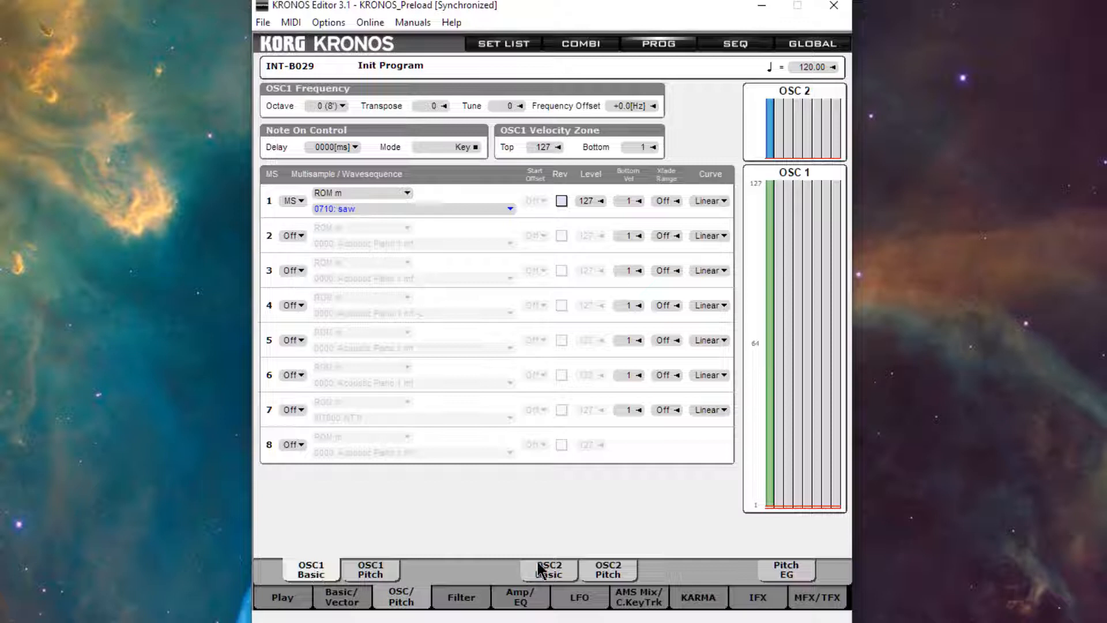
pyautogui.click(548, 569)
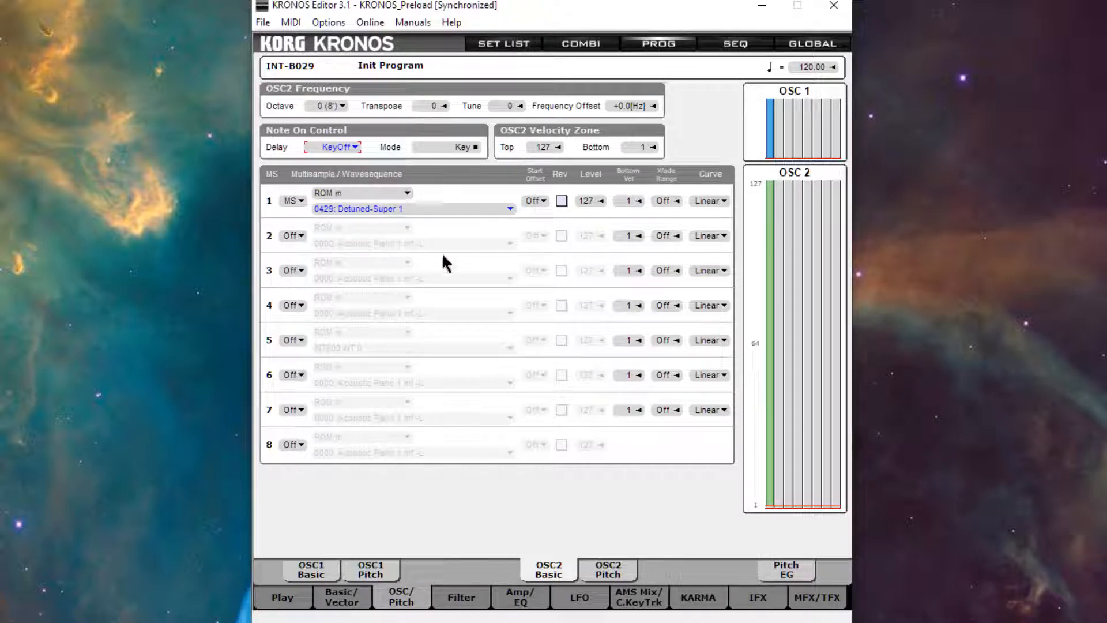
pyautogui.moveTo(565, 607)
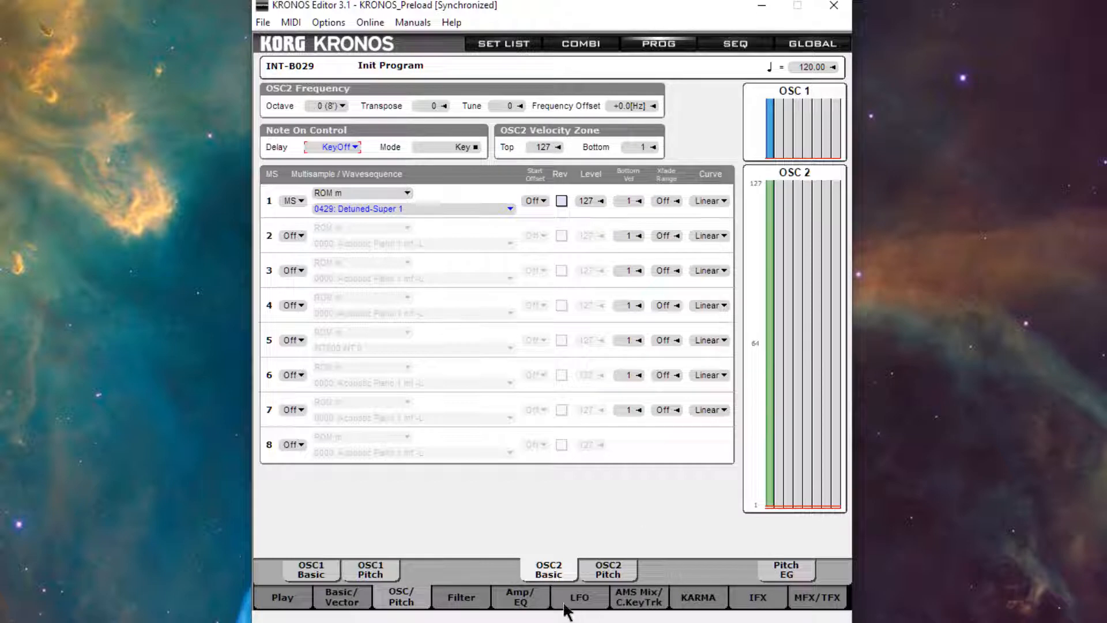
# On Amp2 set envelope levels 0/99/0 and times Attack 24, Decay 21, Slope 63, Release 45
pyautogui.click(520, 596)
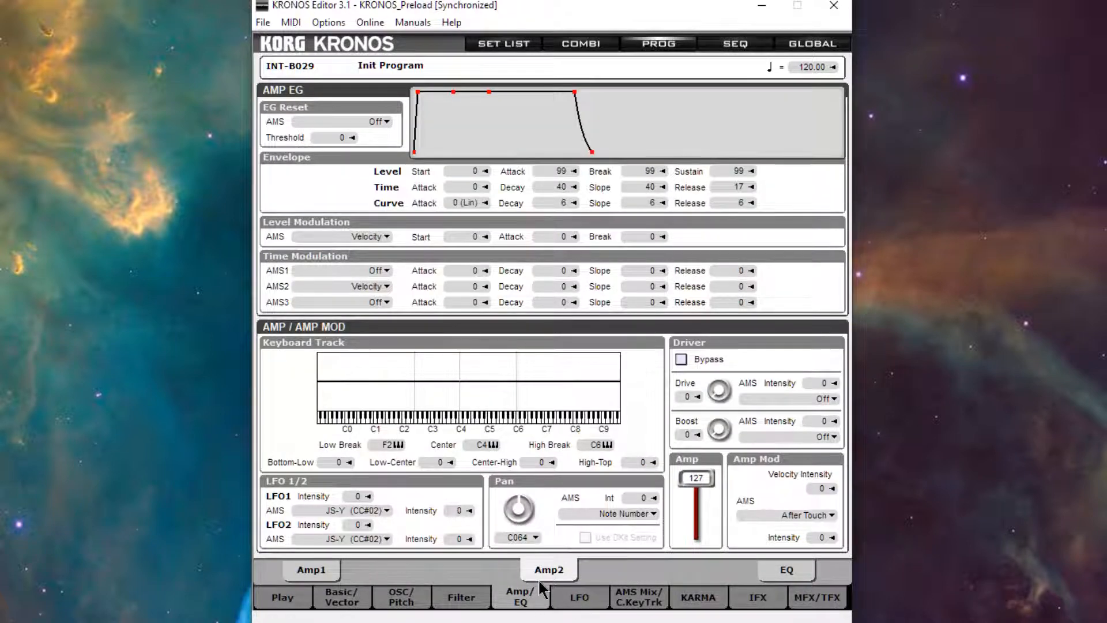
pyautogui.moveTo(480, 212)
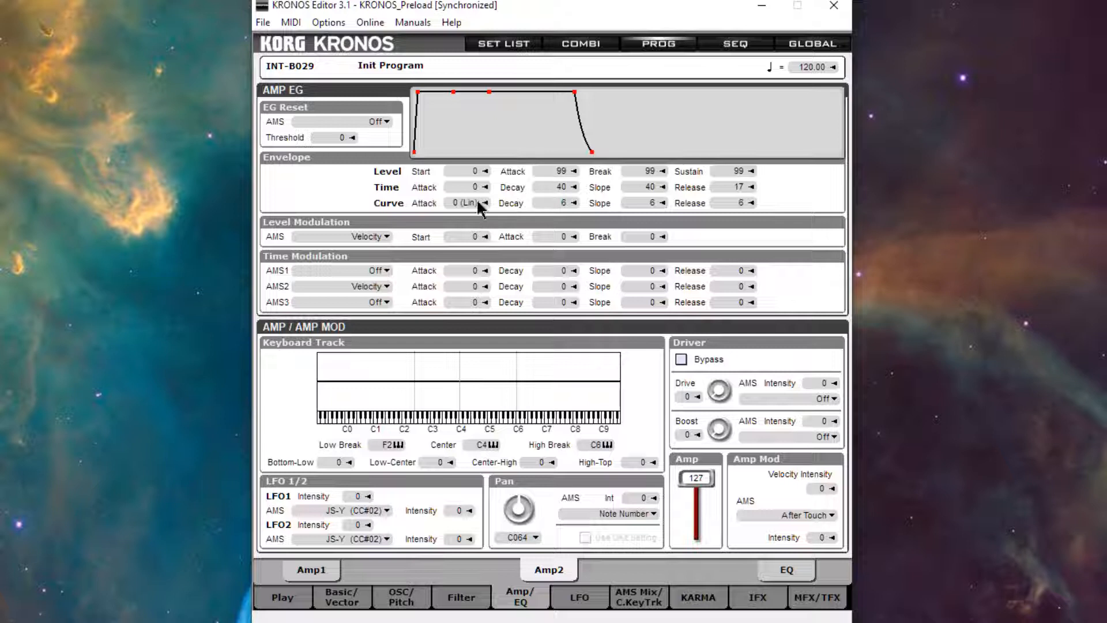
pyautogui.moveTo(739, 193)
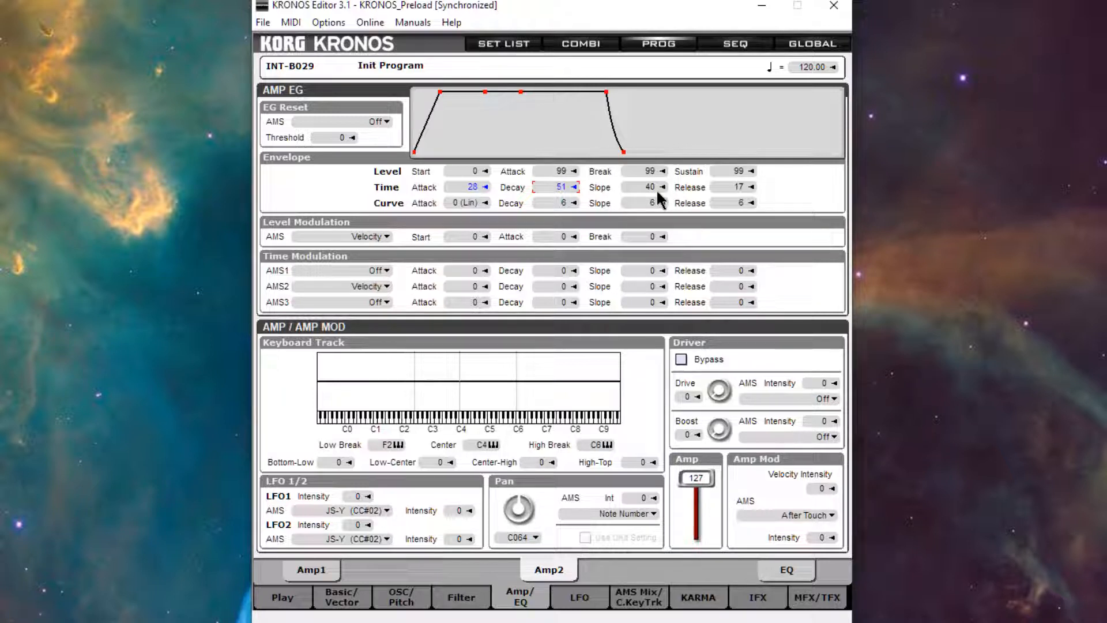
pyautogui.moveTo(682, 200)
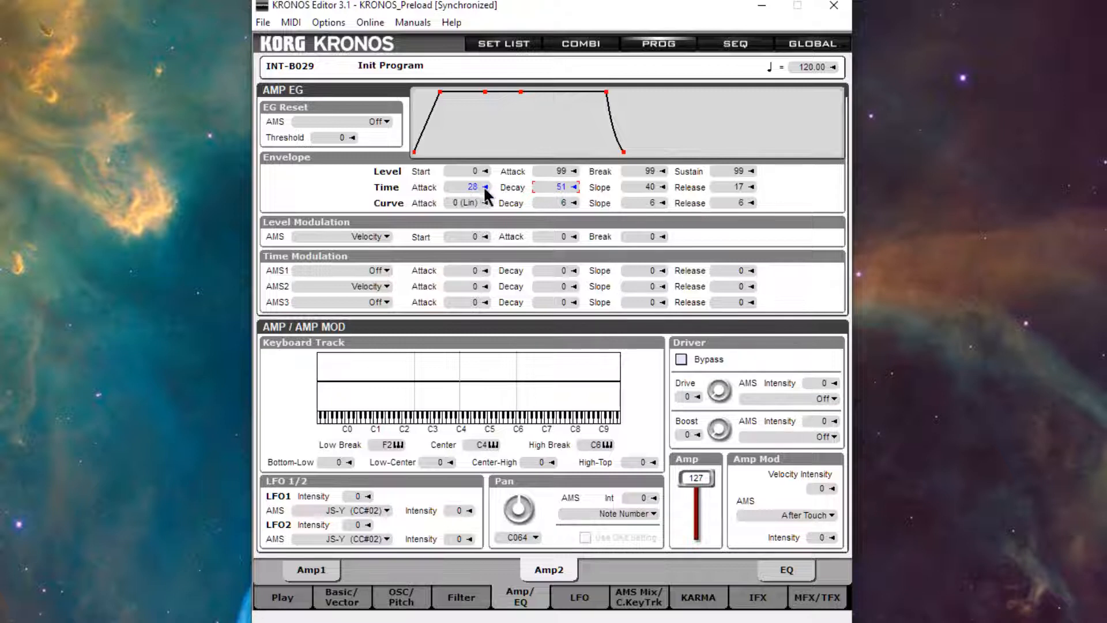
pyautogui.moveTo(749, 197)
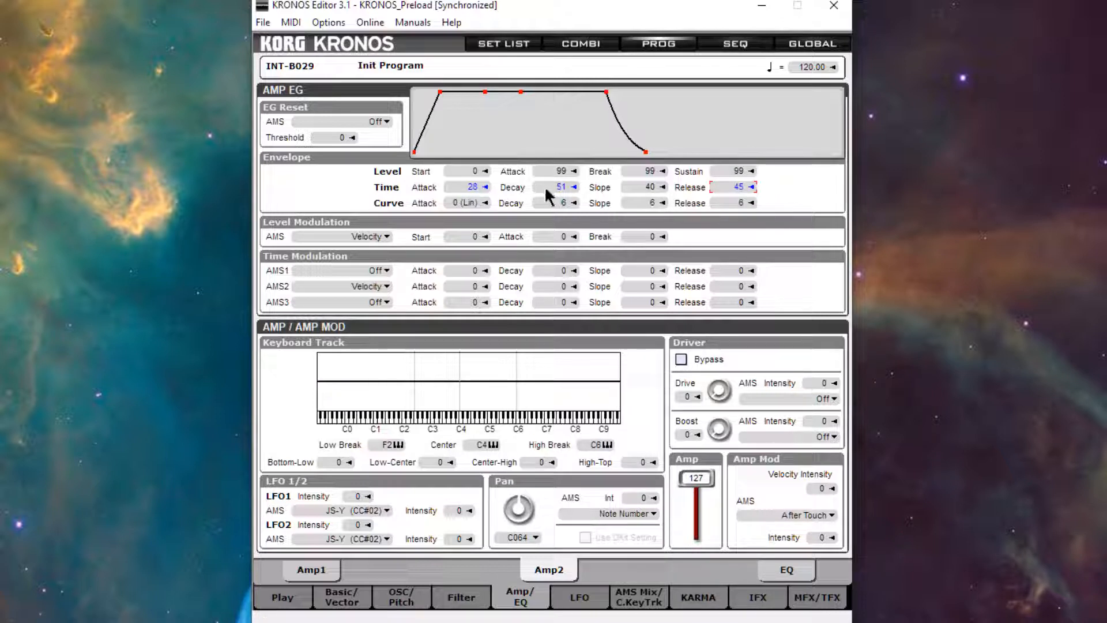
pyautogui.moveTo(762, 183)
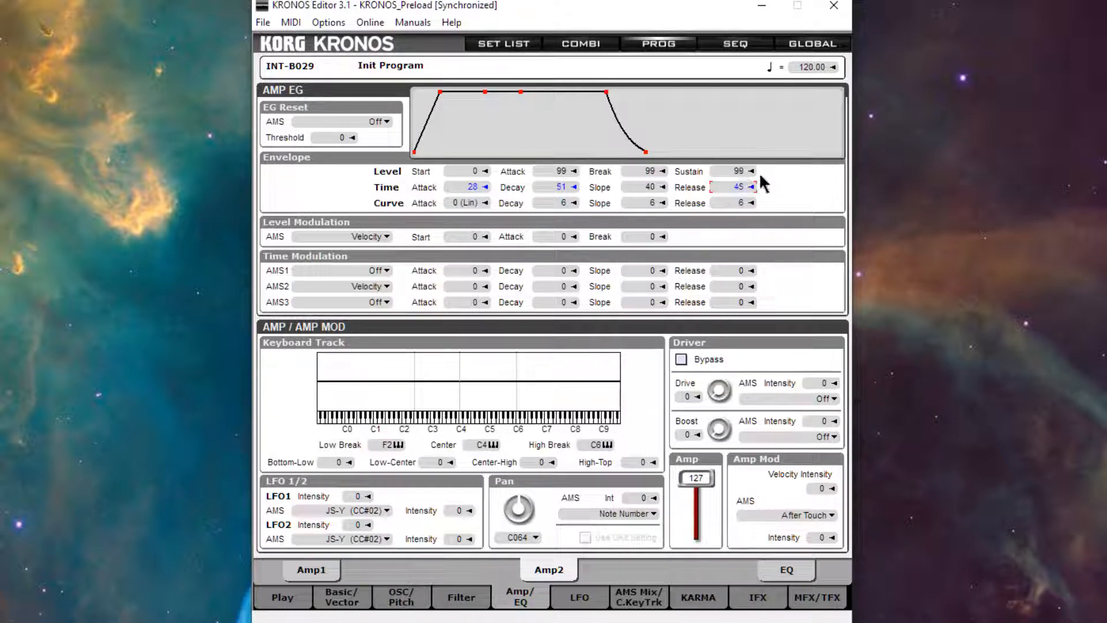
pyautogui.click(738, 187)
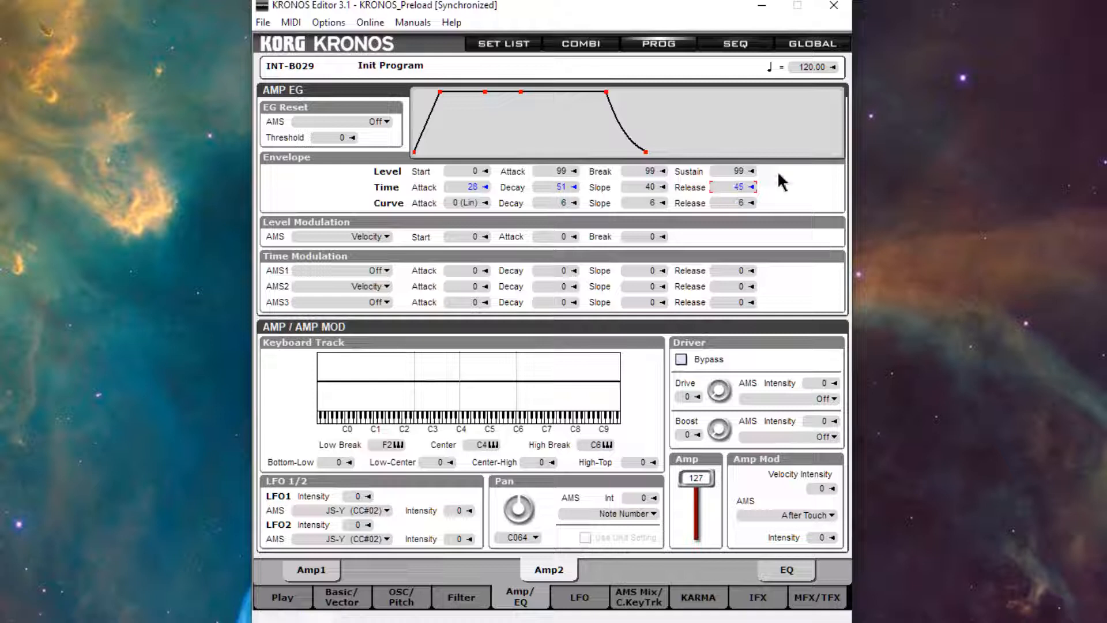
pyautogui.moveTo(785, 234)
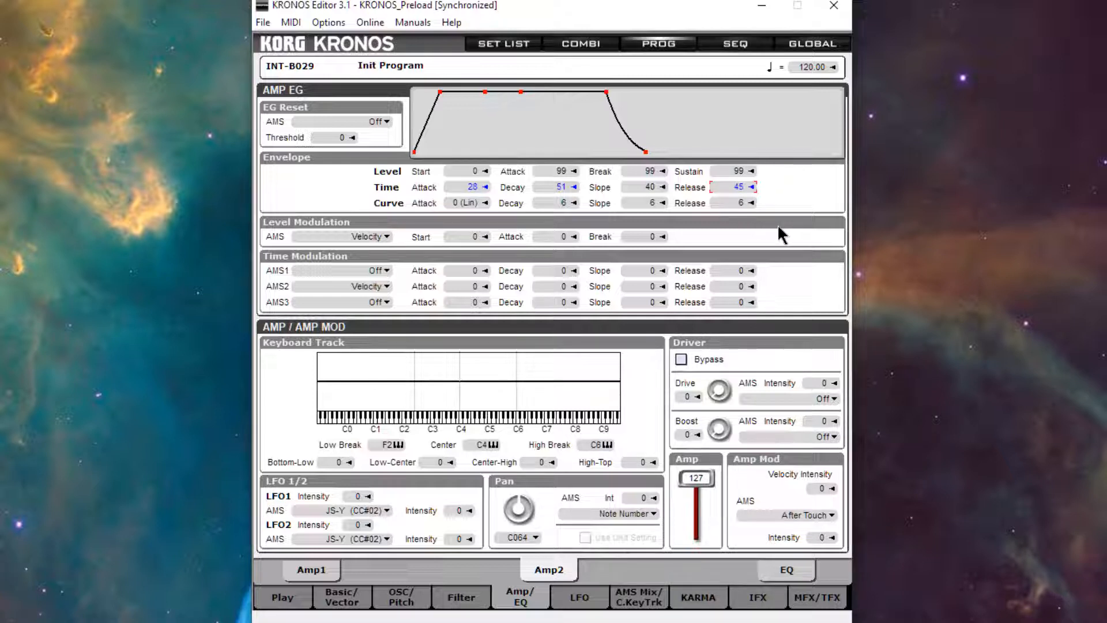
pyautogui.moveTo(618, 191)
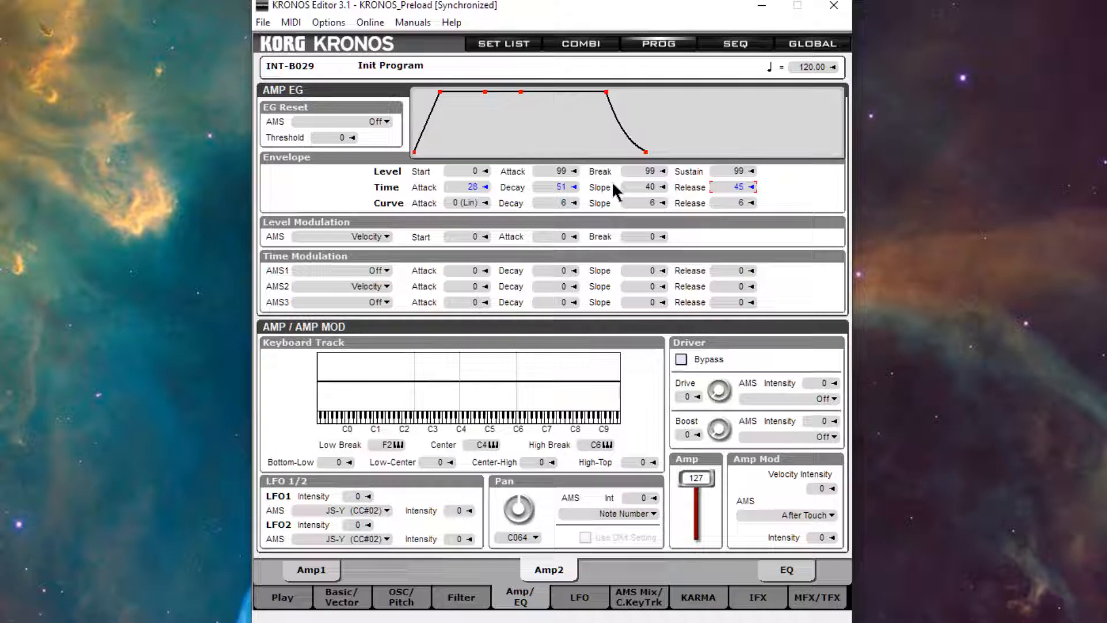
pyautogui.moveTo(519, 204)
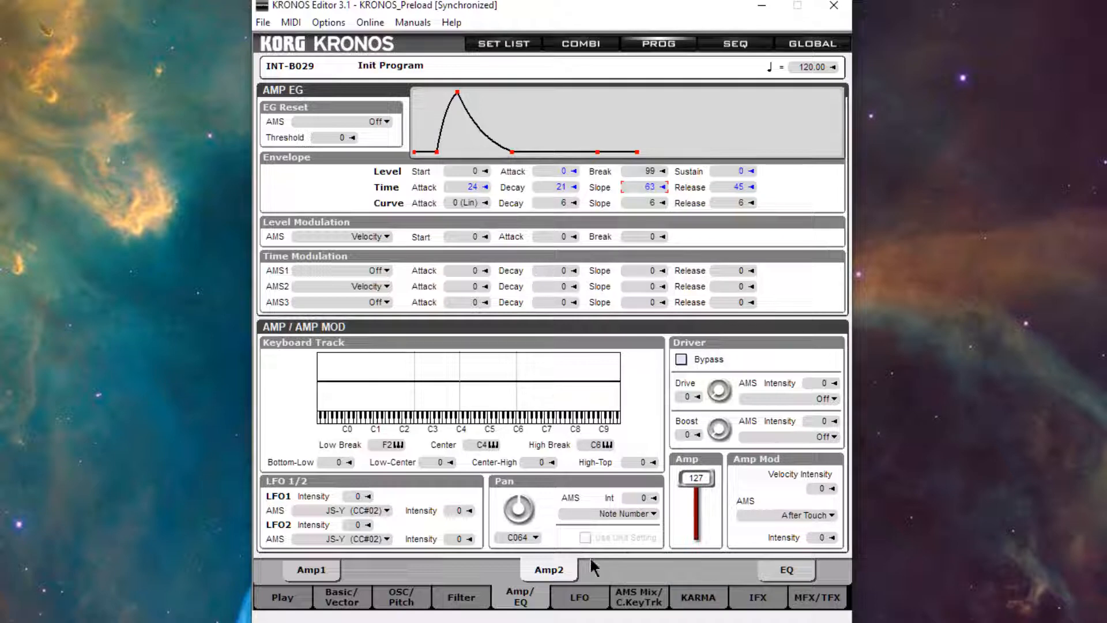
# Route oscillator 2's filters serially and make Filter A a 12dB/oct high-pass
pyautogui.click(461, 596)
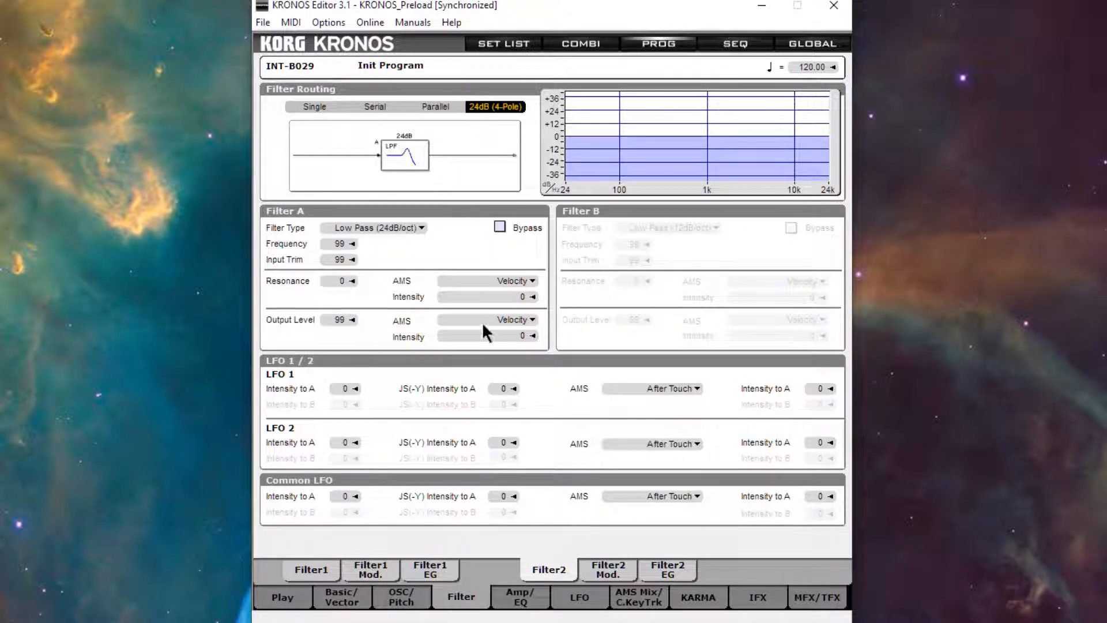
pyautogui.click(374, 106)
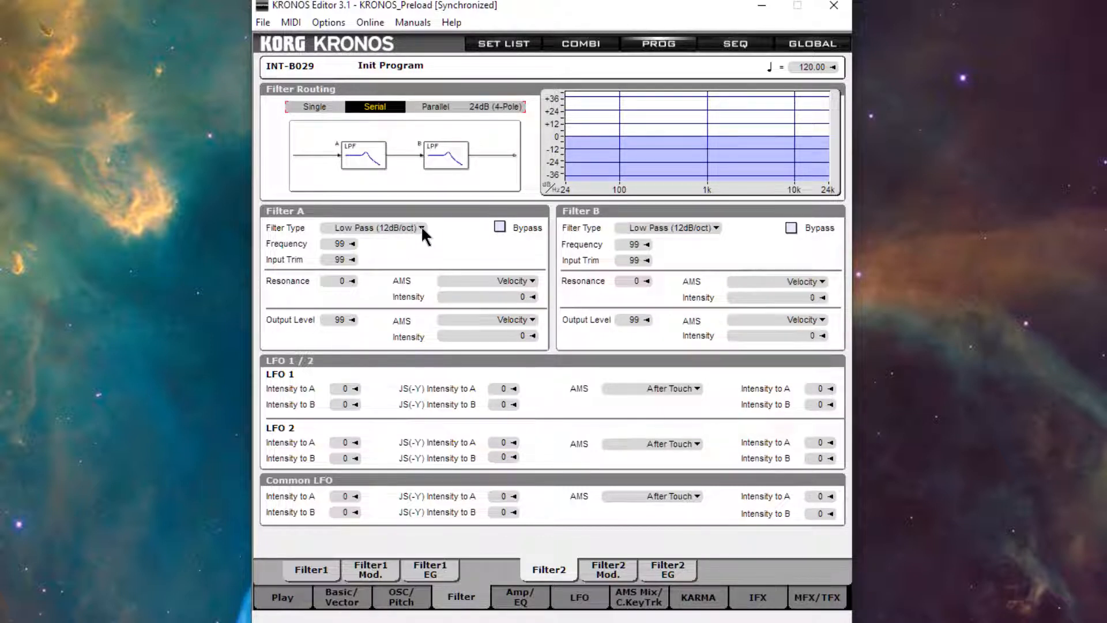
pyautogui.click(376, 228)
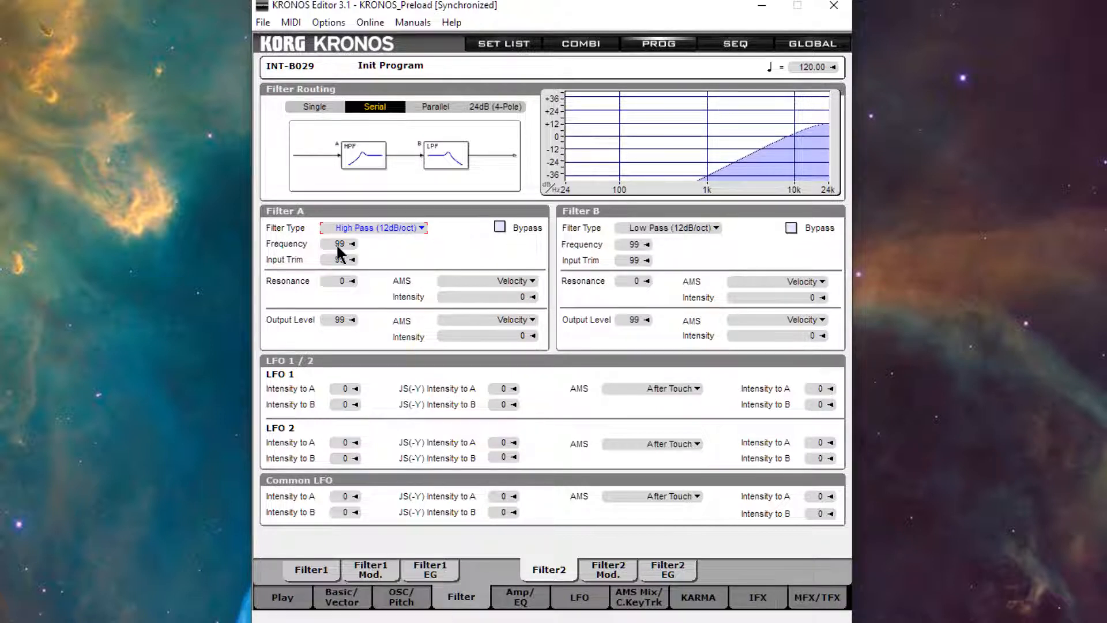
pyautogui.click(352, 244)
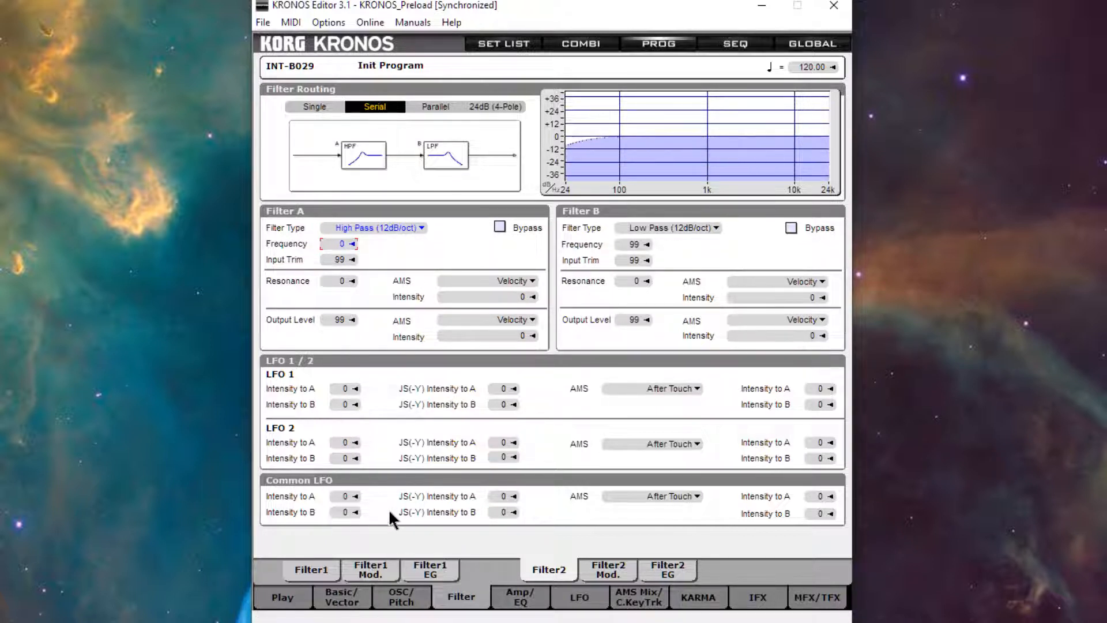
# Set the high-pass Filter A frequency to 25 and low-pass Filter B frequency to 61
pyautogui.click(634, 245)
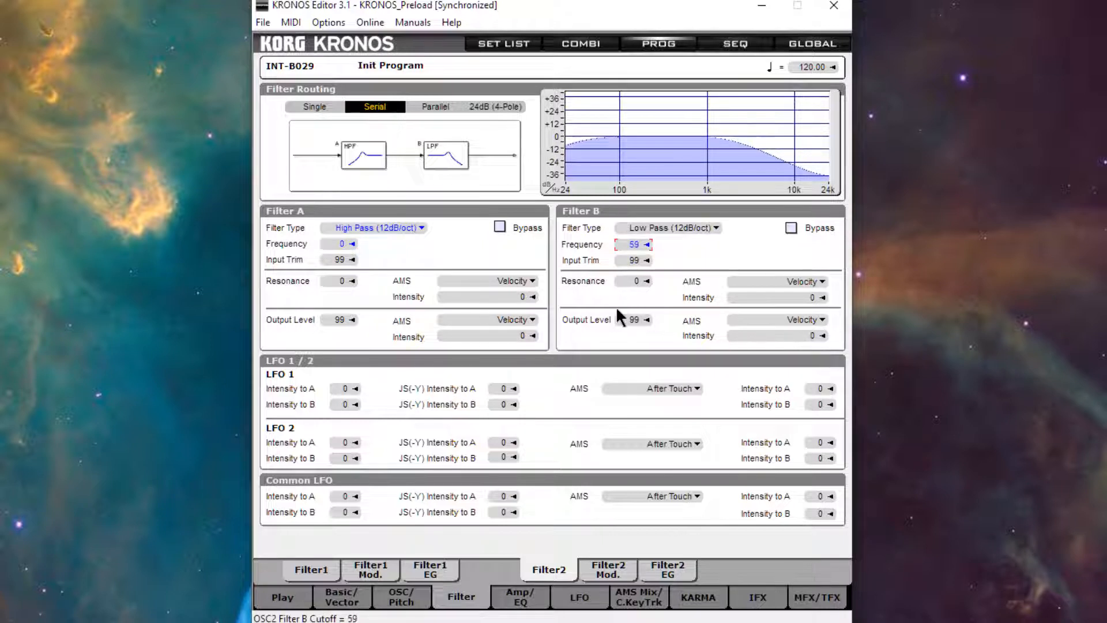
pyautogui.click(647, 243)
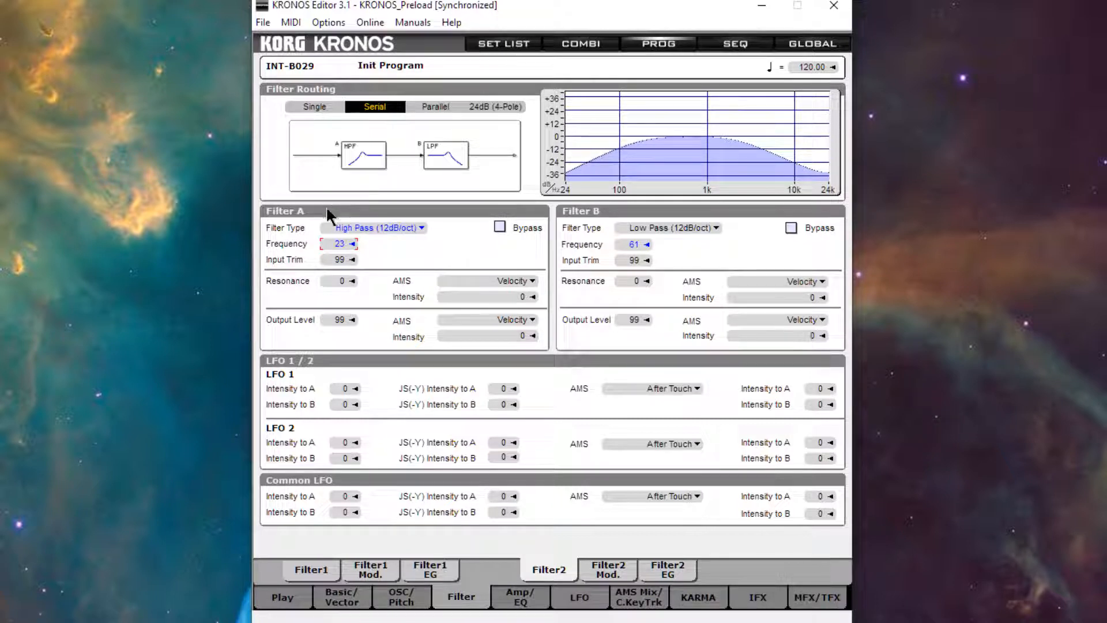
pyautogui.click(353, 244)
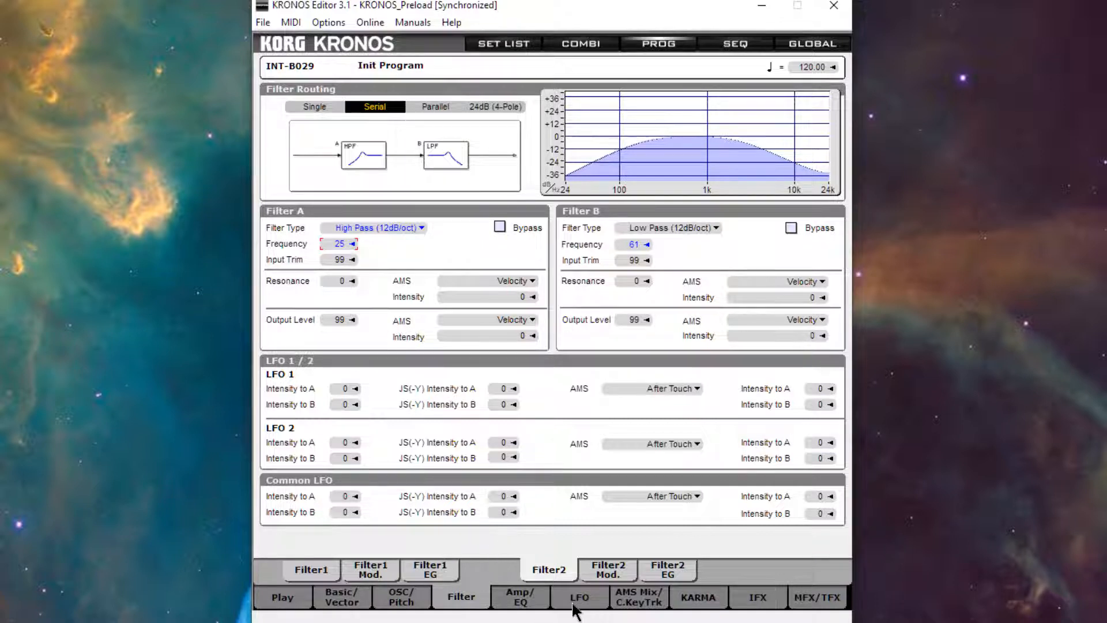
# On Amp1 set Velocity Intensity +40 and Pan AMS Intensity +99 so pan follows note number
pyautogui.click(521, 596)
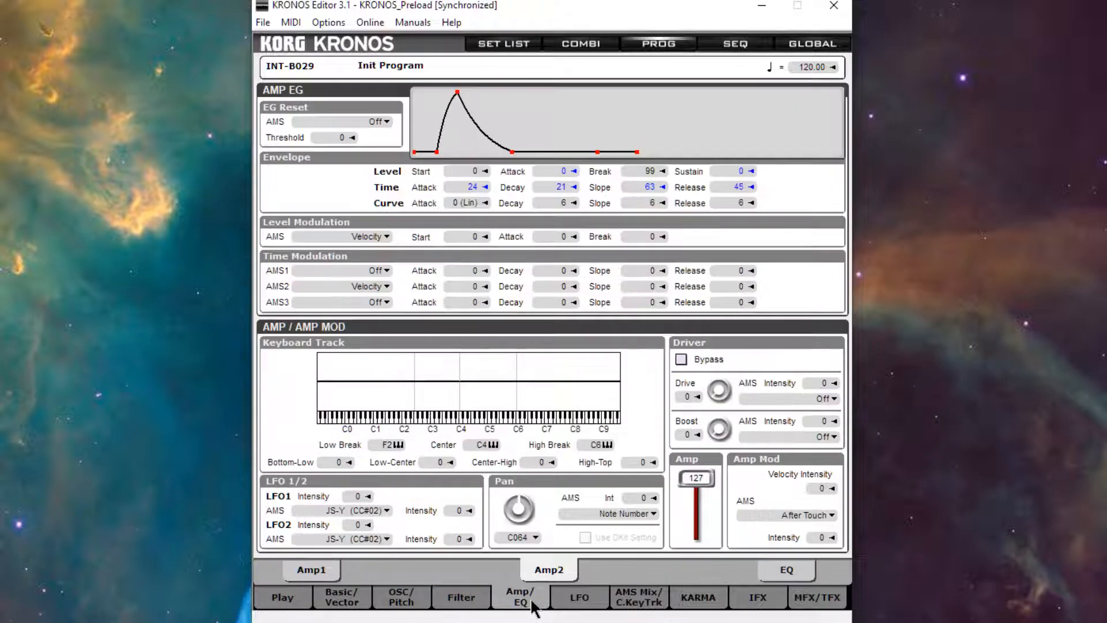
pyautogui.click(816, 489)
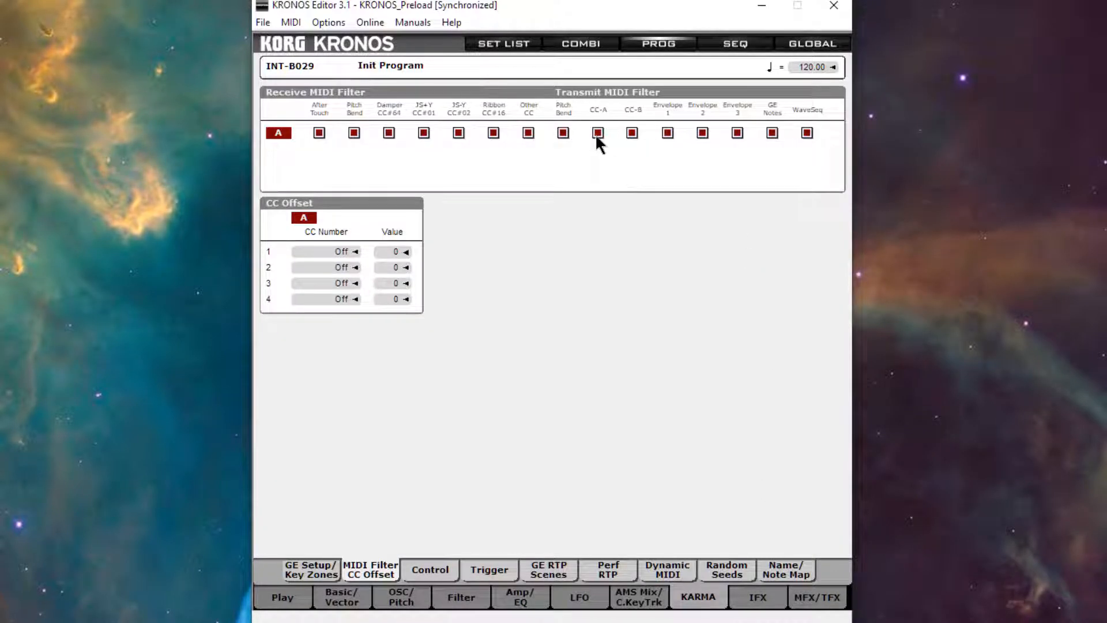
pyautogui.click(521, 596)
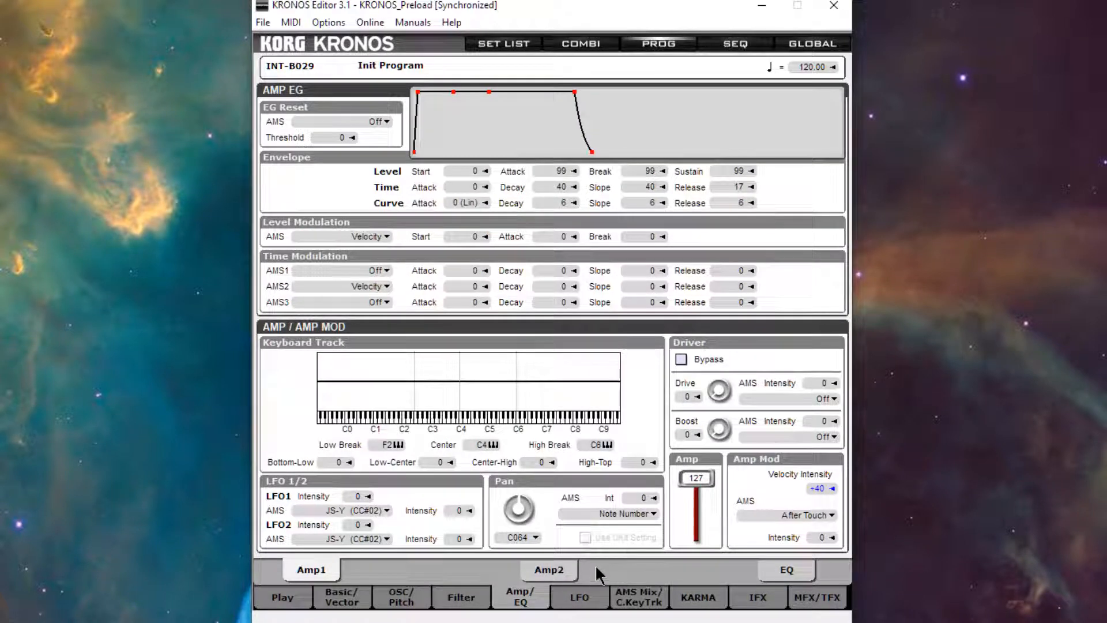
pyautogui.moveTo(639, 540)
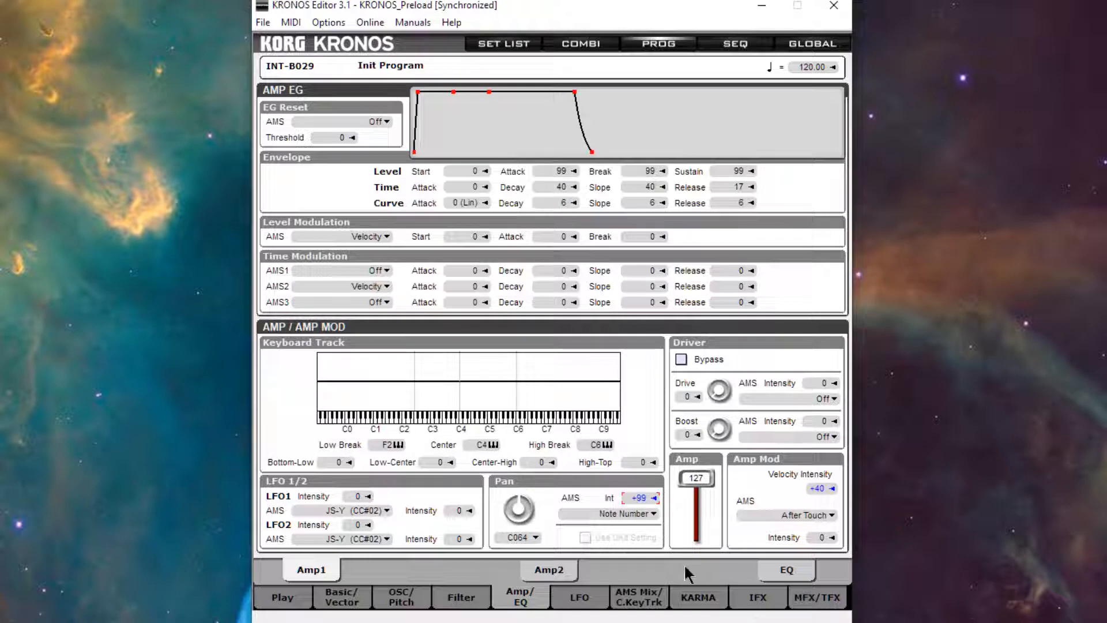
# On Amp2 set Velocity Intensity +40 and Pan to Random
pyautogui.click(549, 570)
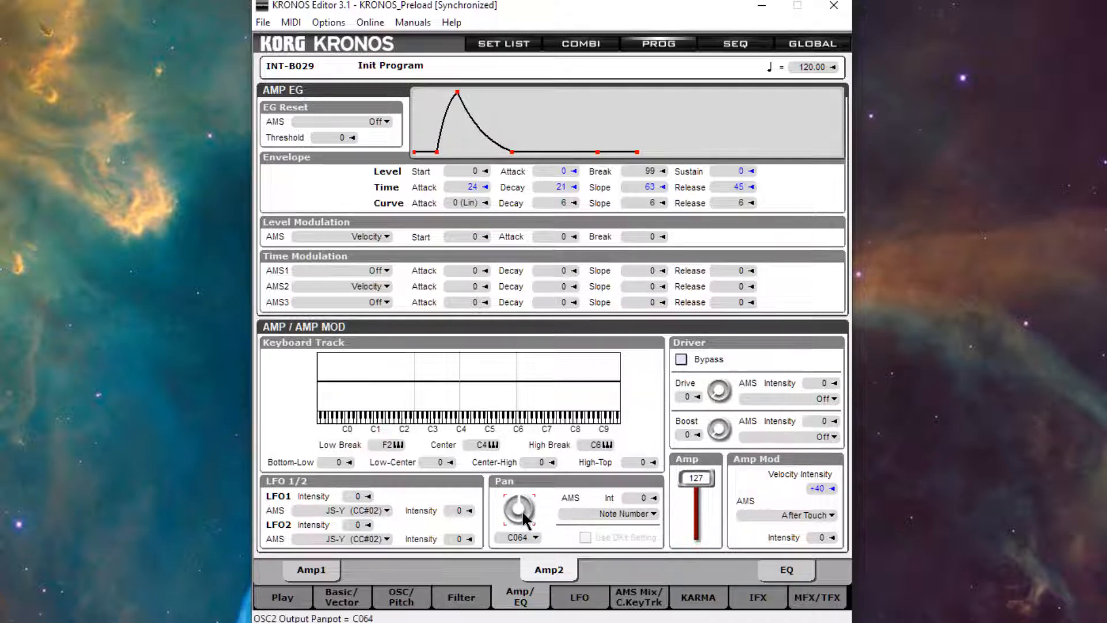
pyautogui.click(520, 537)
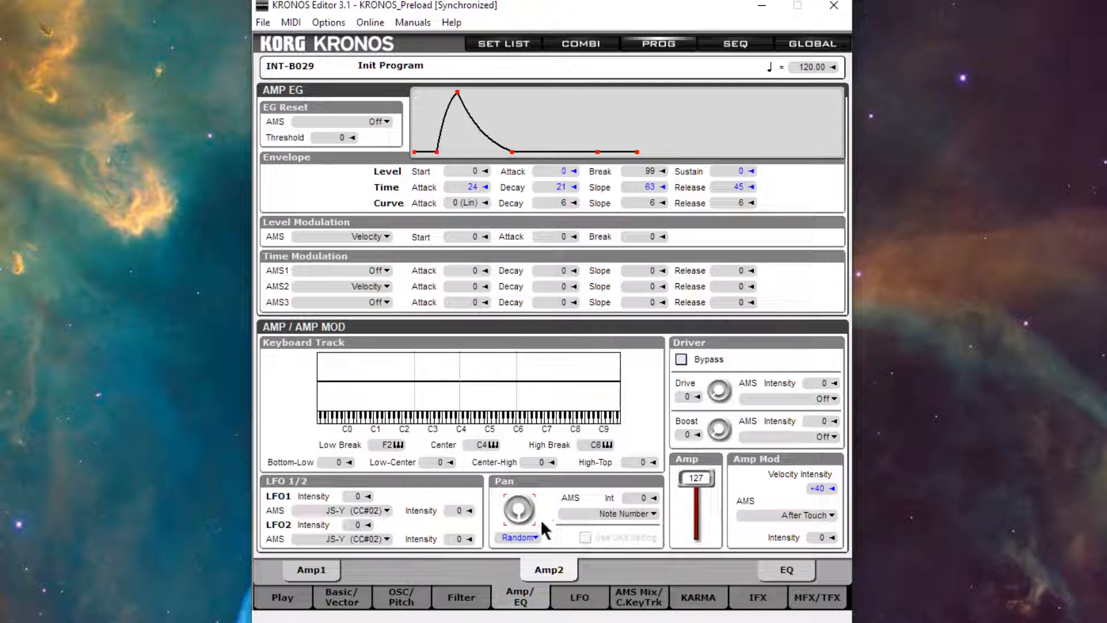
pyautogui.moveTo(519, 566)
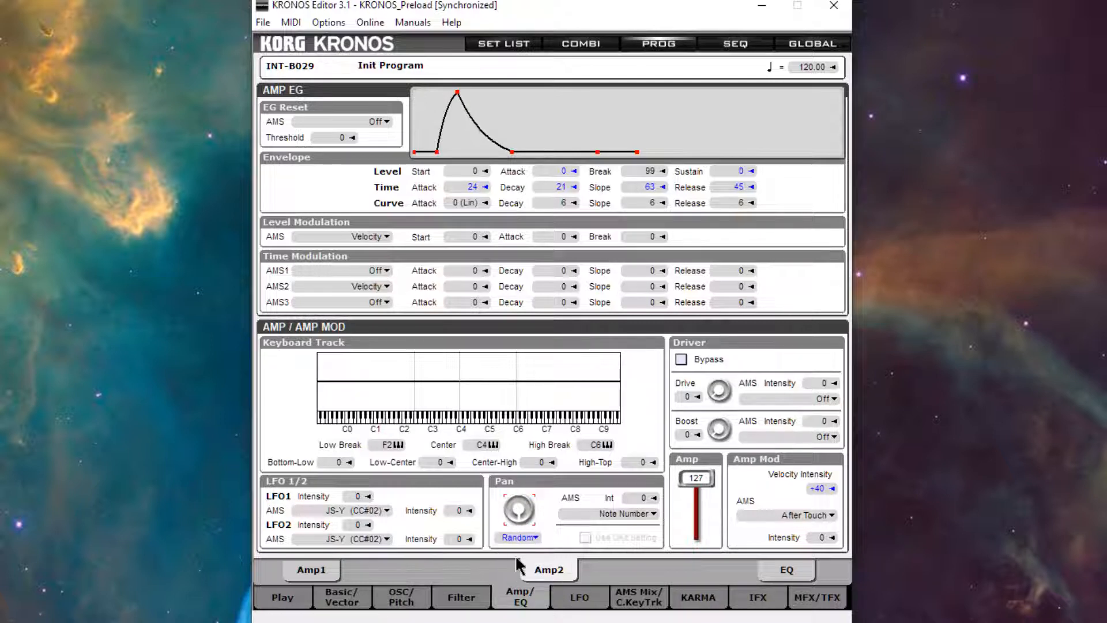
pyautogui.moveTo(518, 508); pyautogui.dragTo(523, 503)
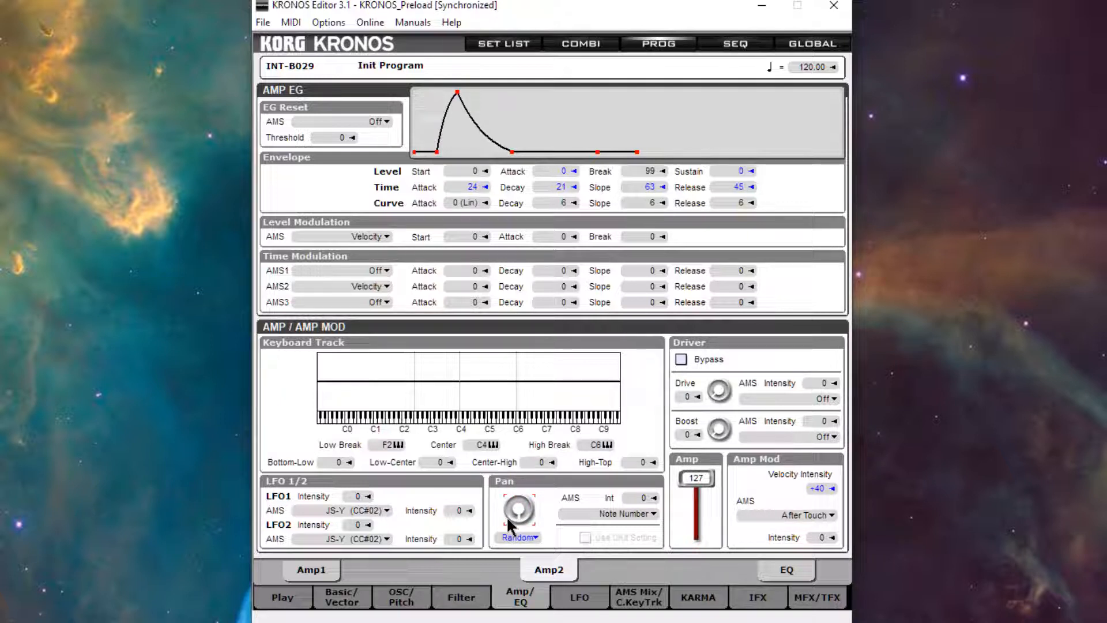
pyautogui.click(518, 510)
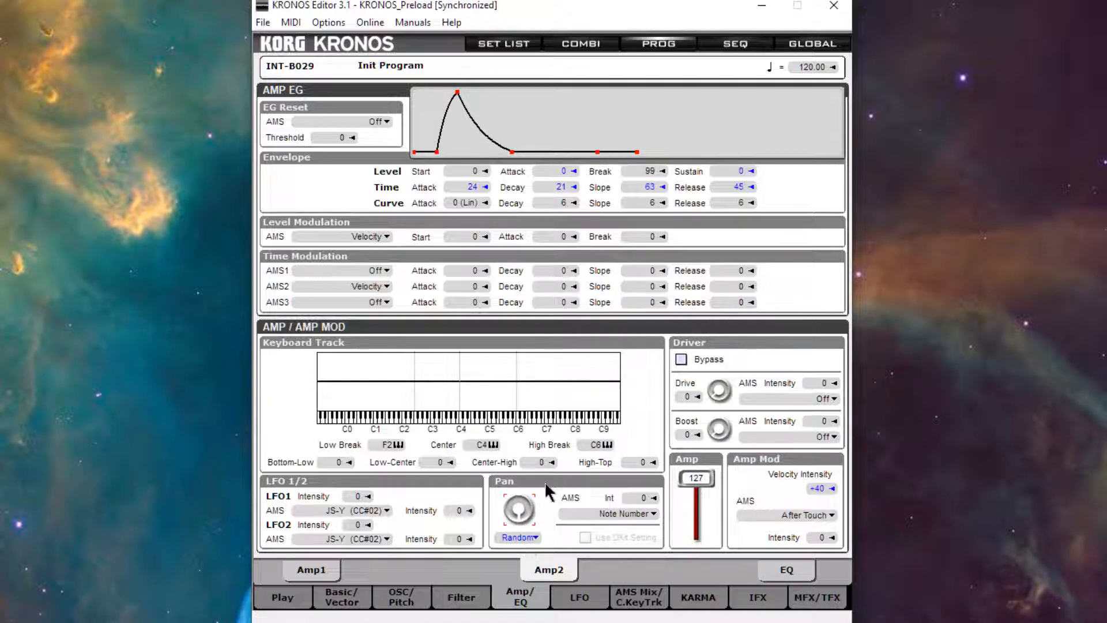
pyautogui.moveTo(540, 501)
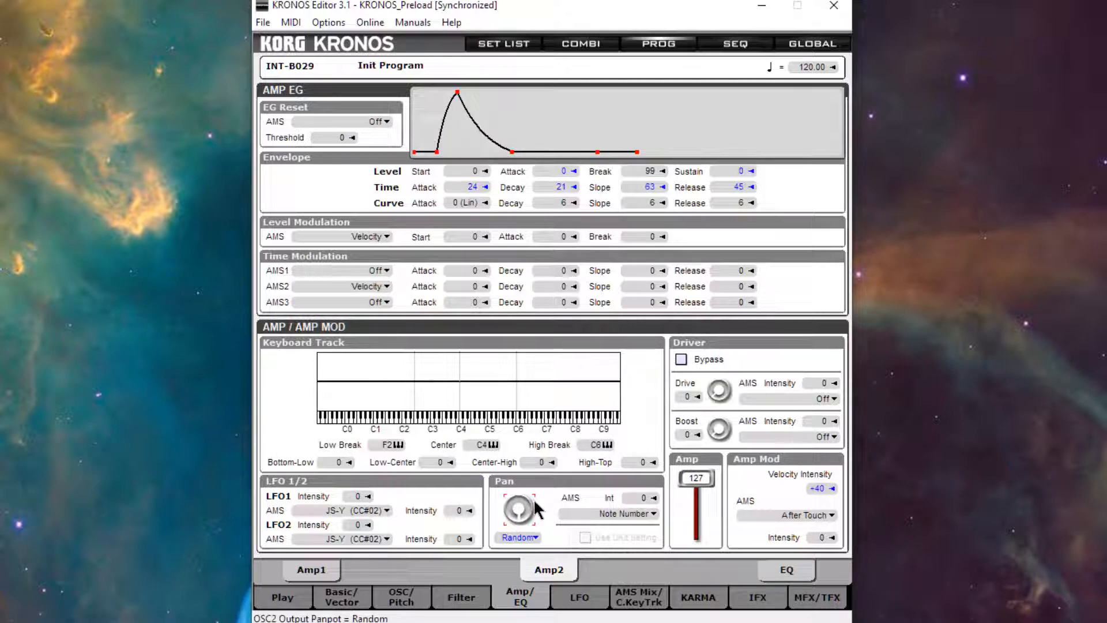
pyautogui.click(402, 597)
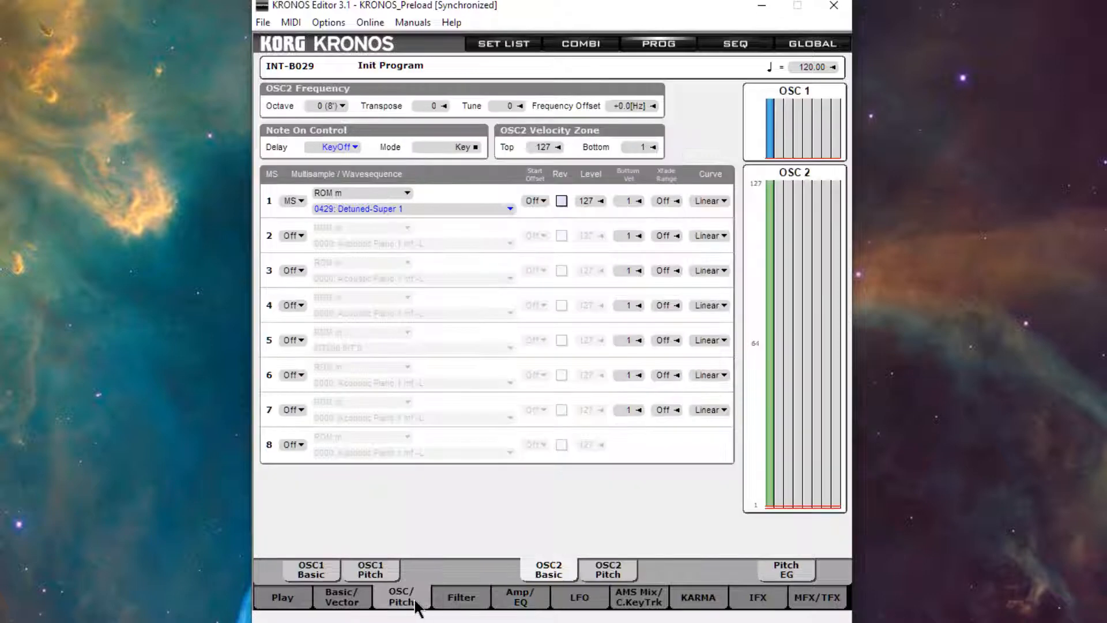
# Enable two-voice Unison with Detune 18 cents and Stereo Spread 33 on Program Basic
pyautogui.click(342, 596)
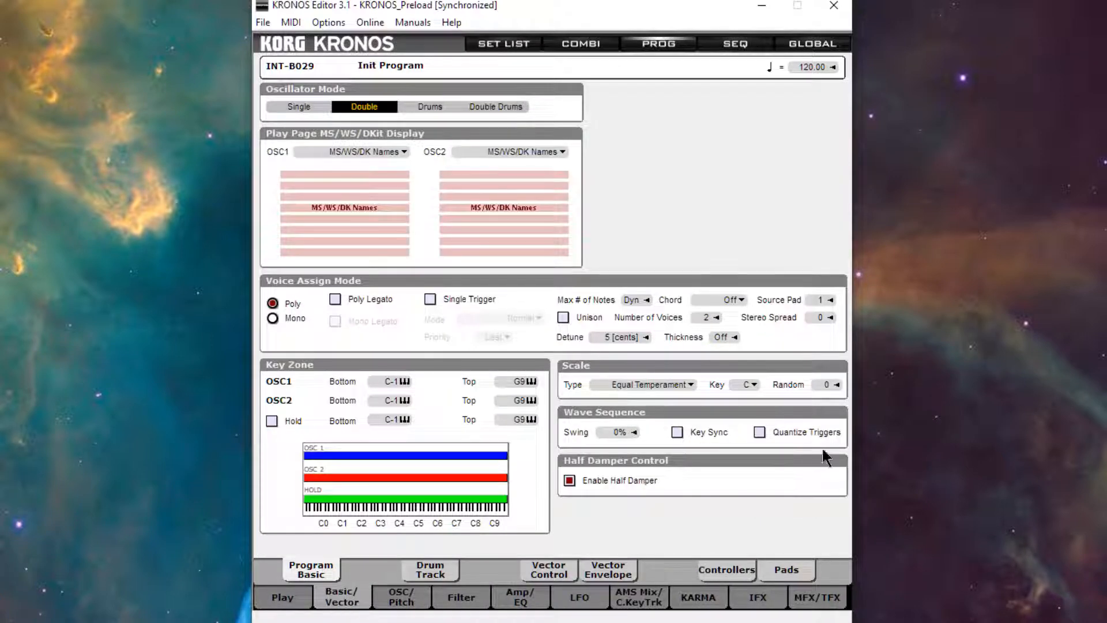
pyautogui.click(564, 318)
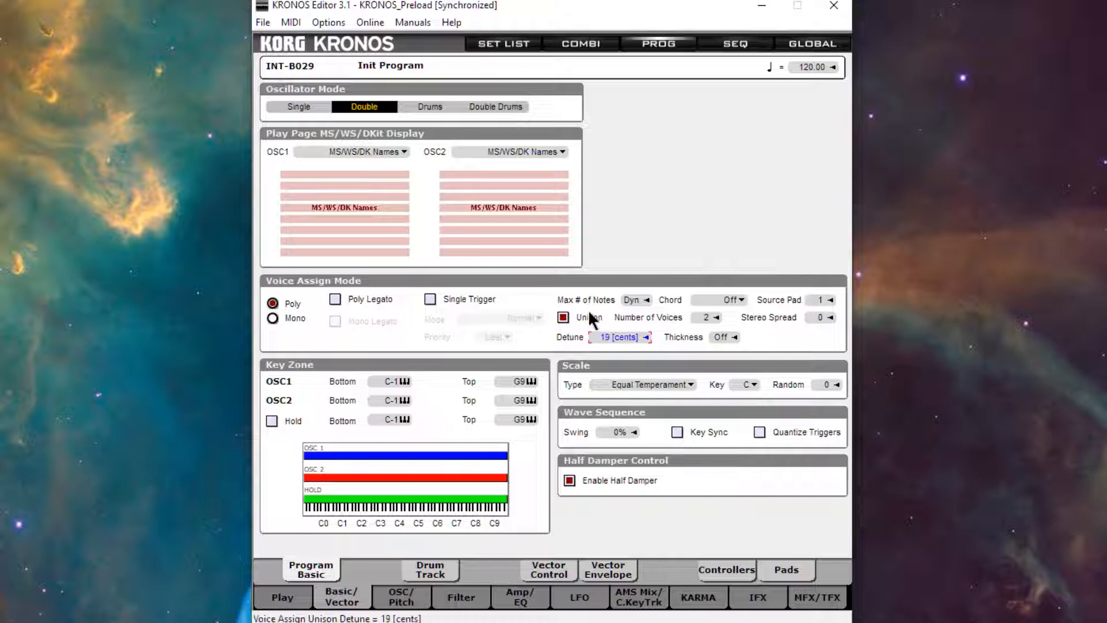
pyautogui.click(645, 337)
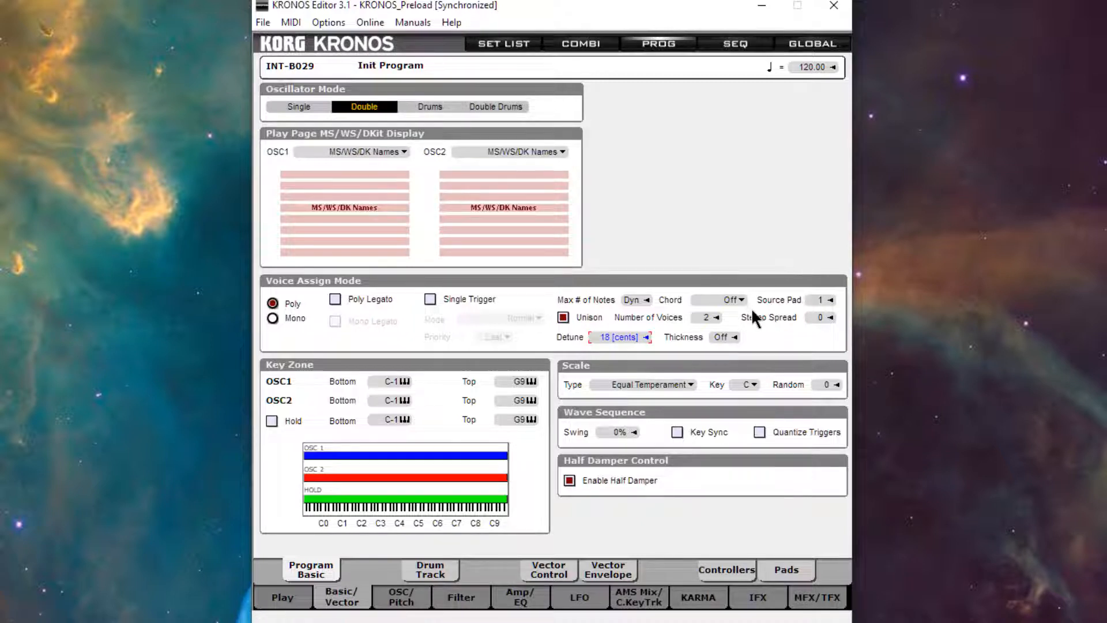
pyautogui.moveTo(830, 325)
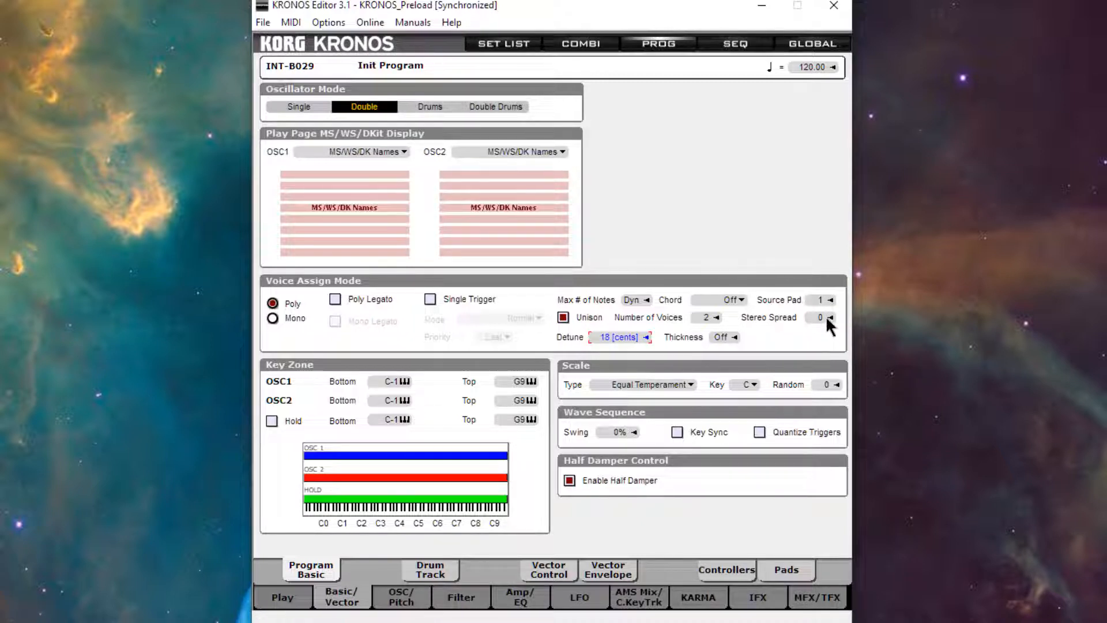
pyautogui.click(830, 317)
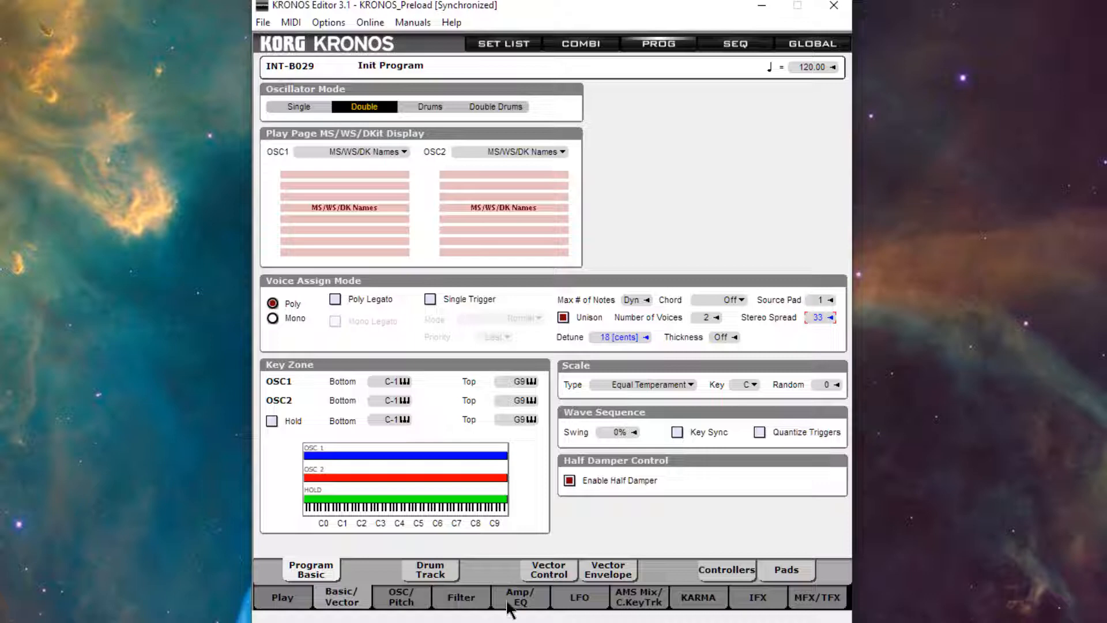
# Set Amp2 velocity intensity to +40 with drive 17 on both amps, ending at the MFX/TFX routing
pyautogui.click(520, 596)
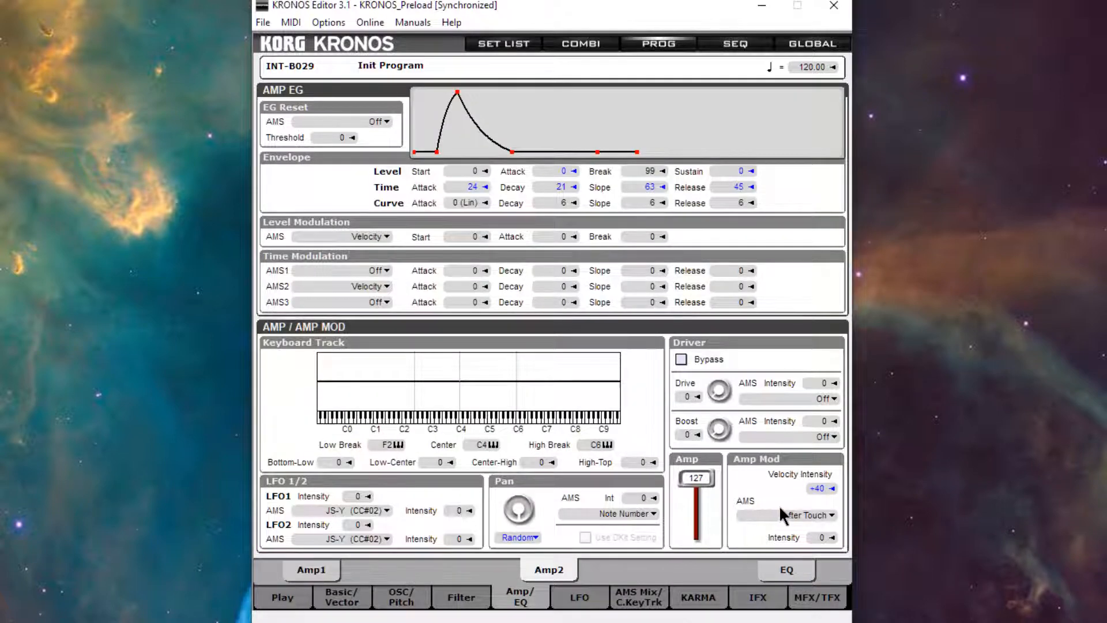
pyautogui.moveTo(798, 505)
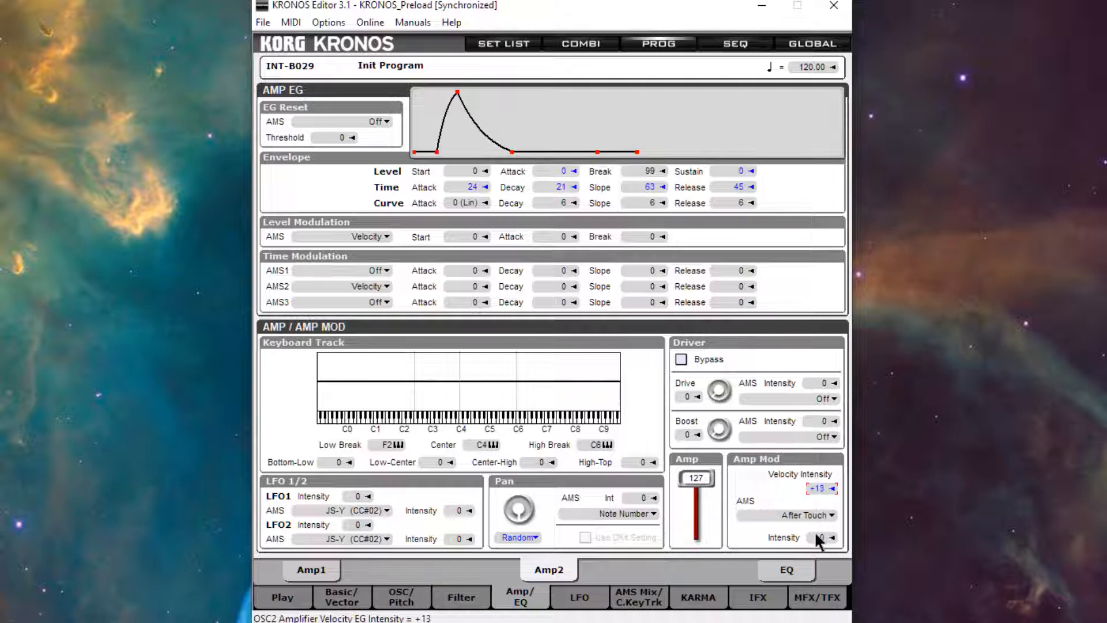
pyautogui.click(835, 489)
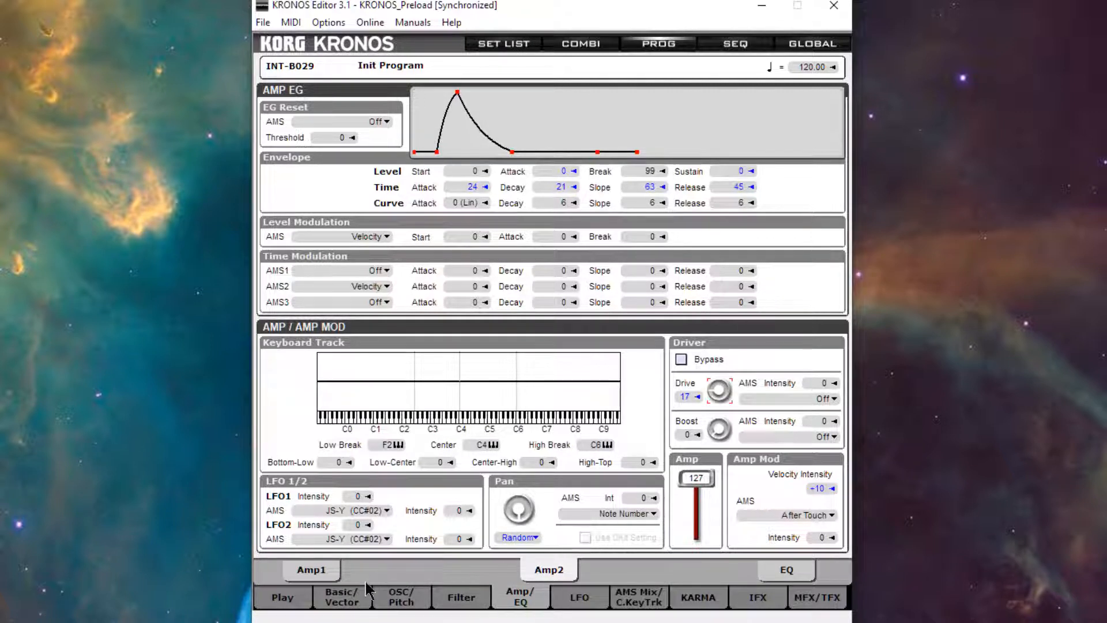
pyautogui.click(310, 569)
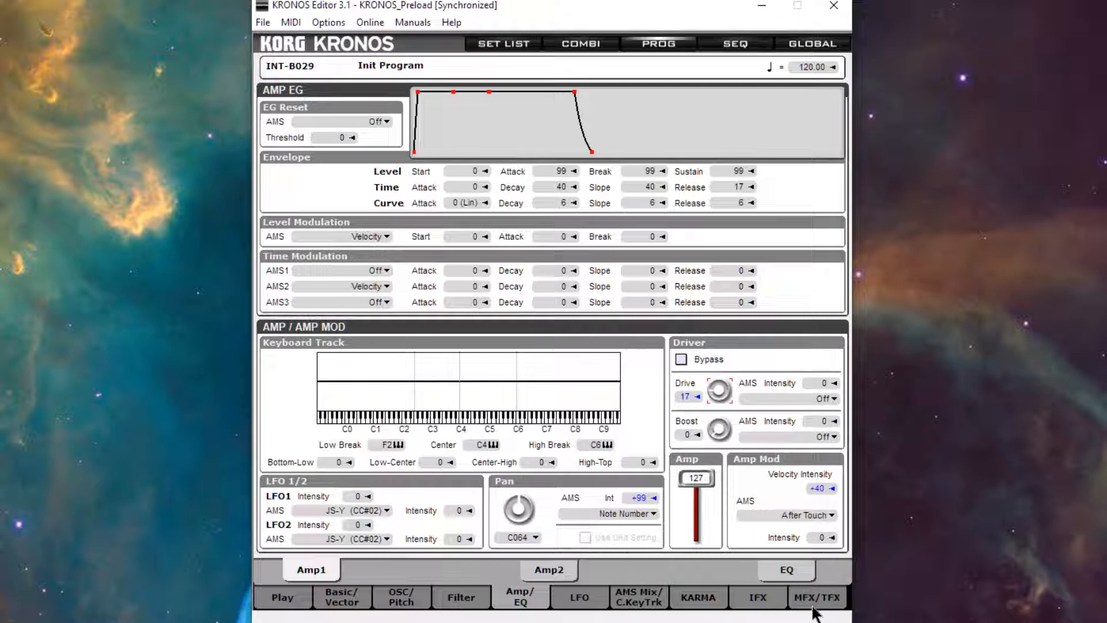
pyautogui.click(549, 570)
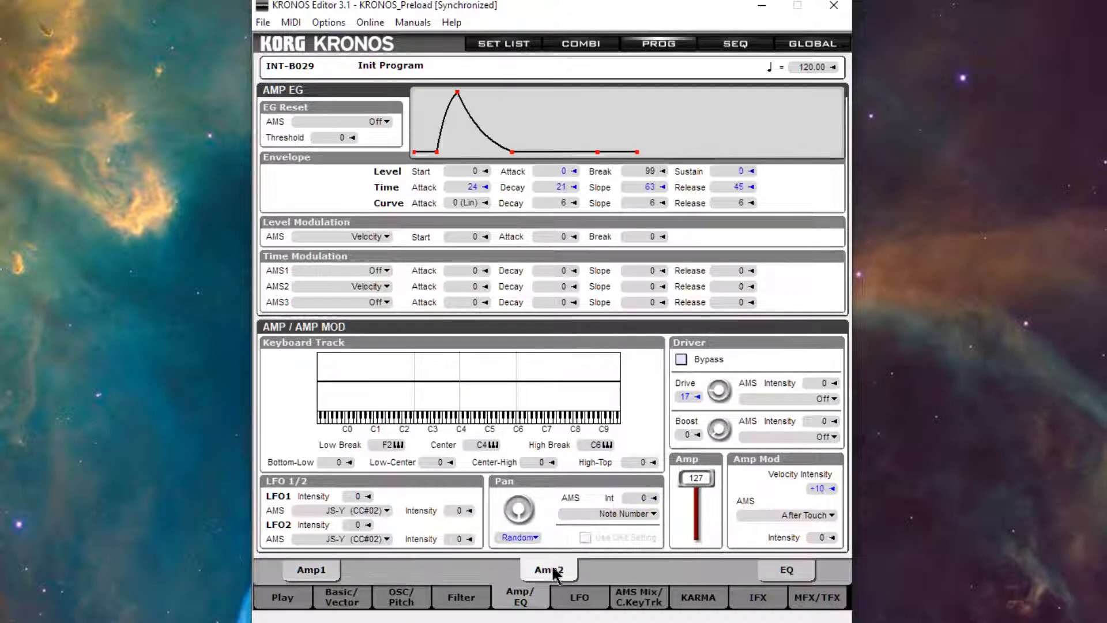
pyautogui.click(818, 488)
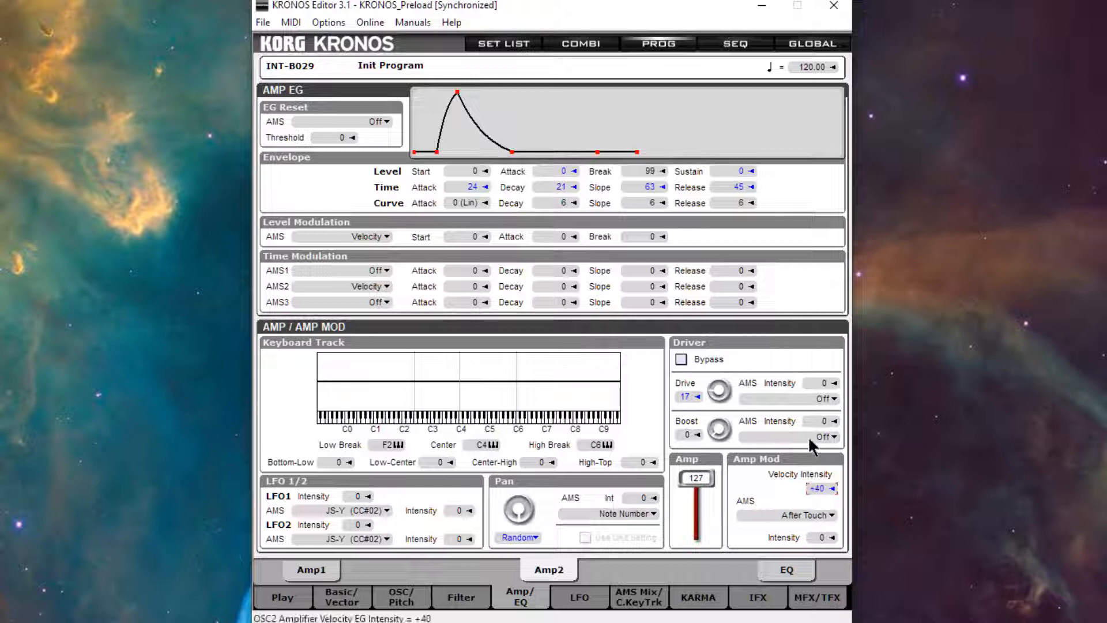
pyautogui.click(816, 596)
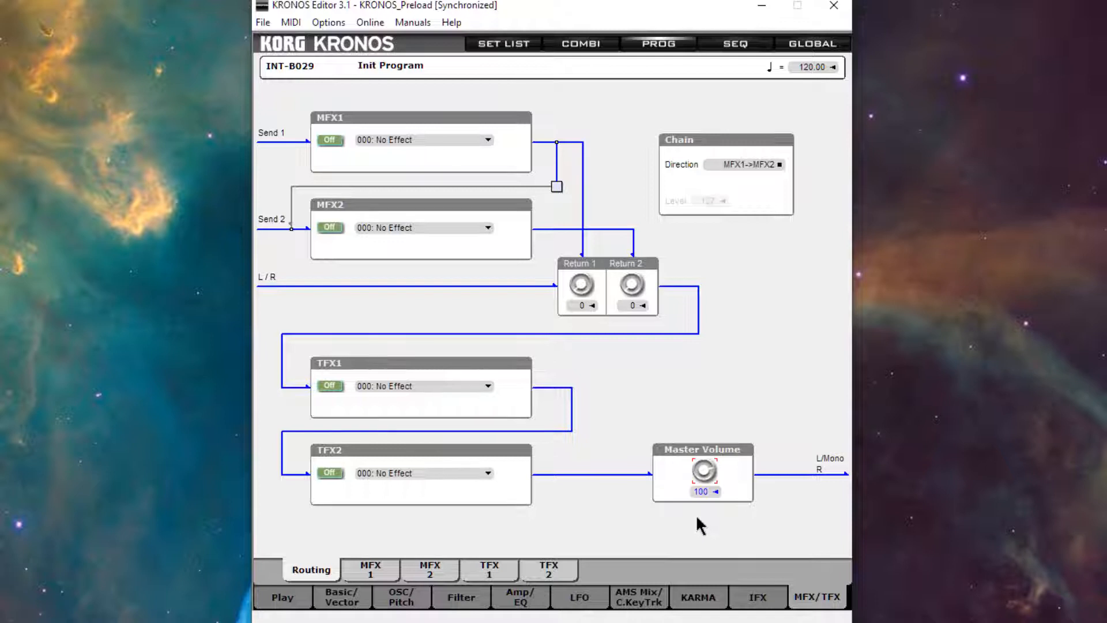
pyautogui.moveTo(699, 526)
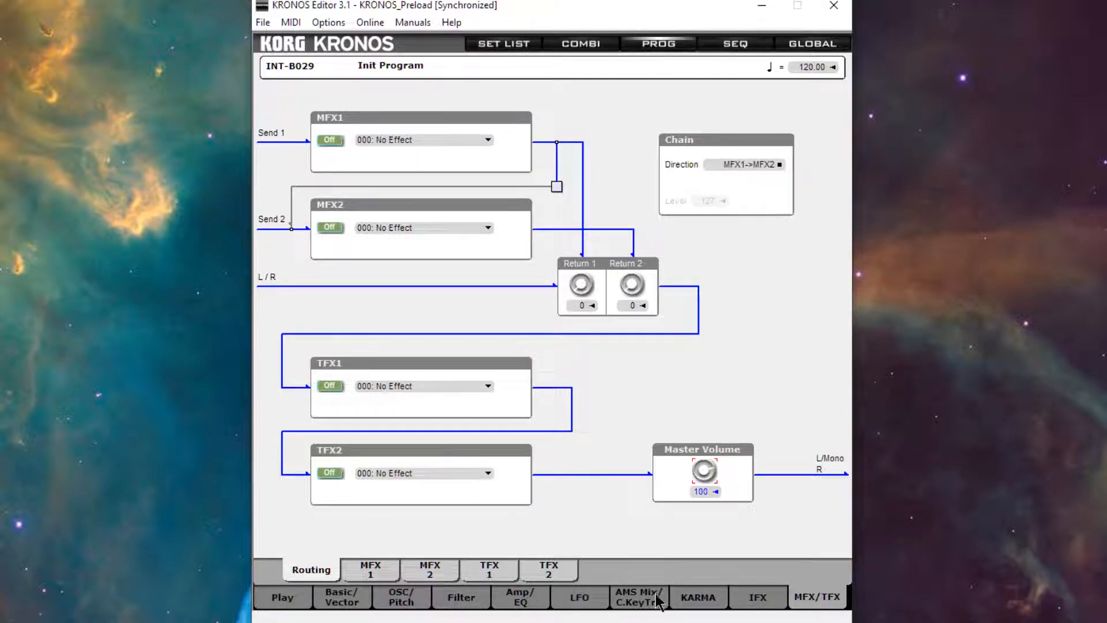
# On Amp2 set the envelope Decay time to 19 and Slope time to 97
pyautogui.click(520, 596)
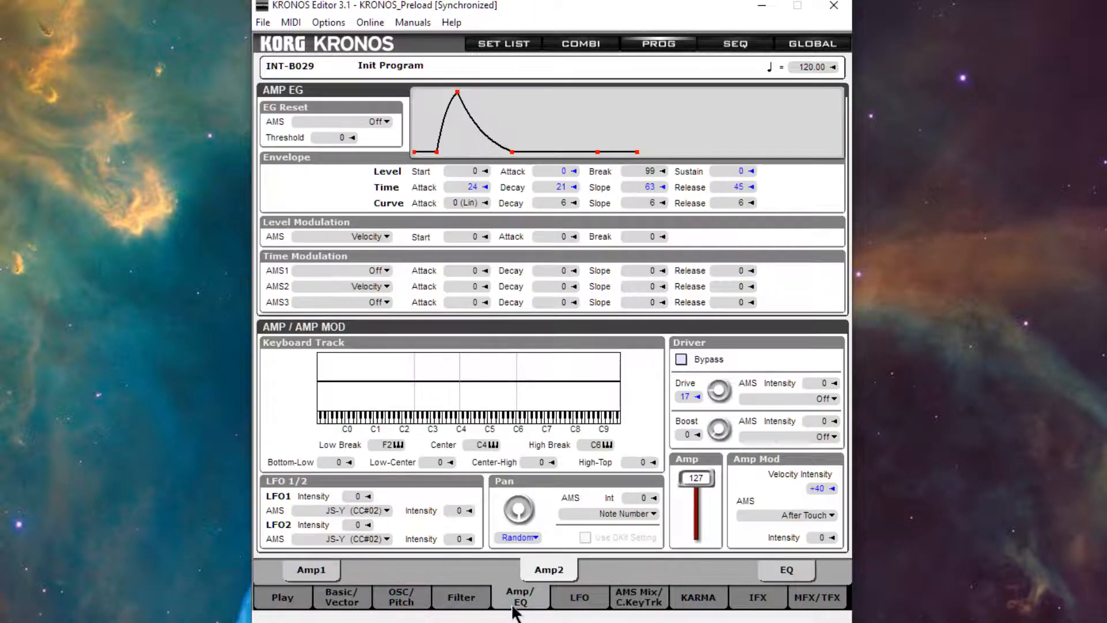
pyautogui.moveTo(585, 253)
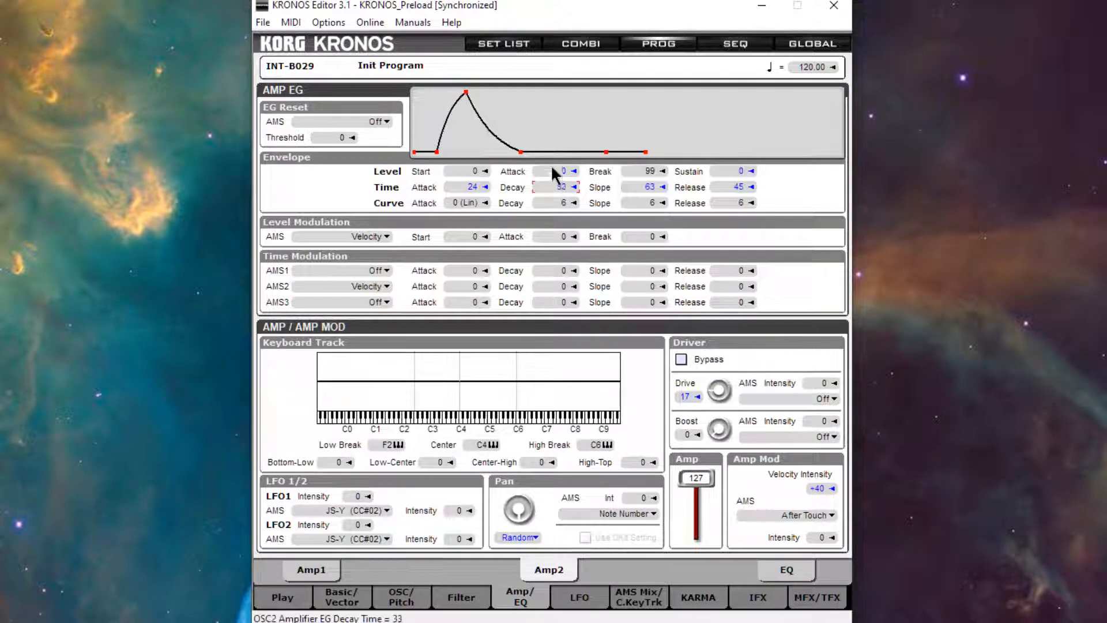
pyautogui.moveTo(558, 187); pyautogui.dragTo(559, 212)
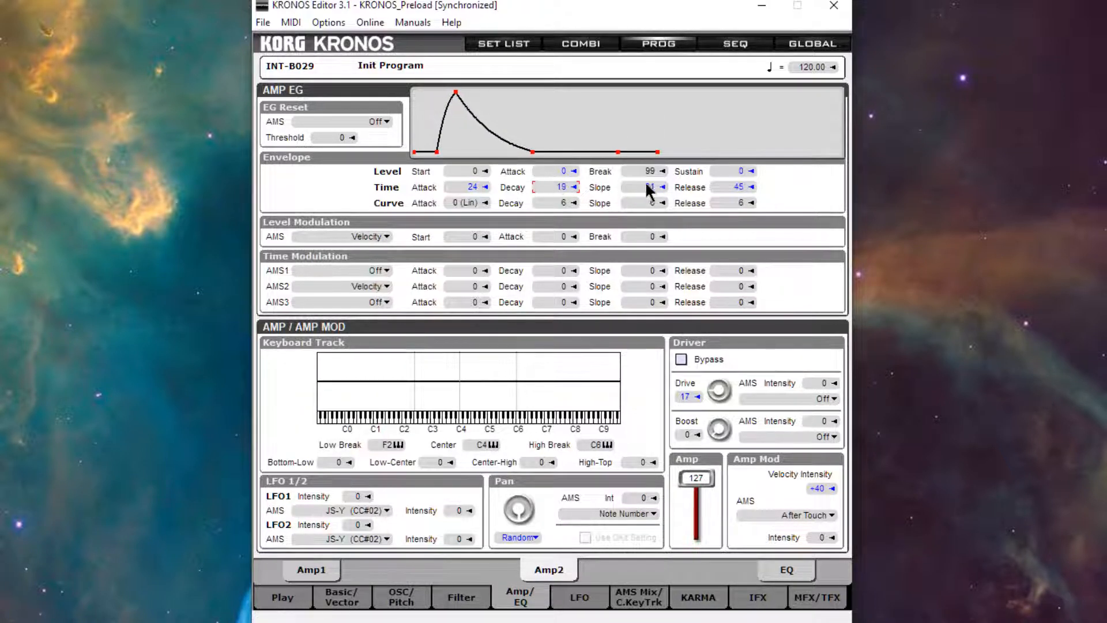
pyautogui.click(656, 187)
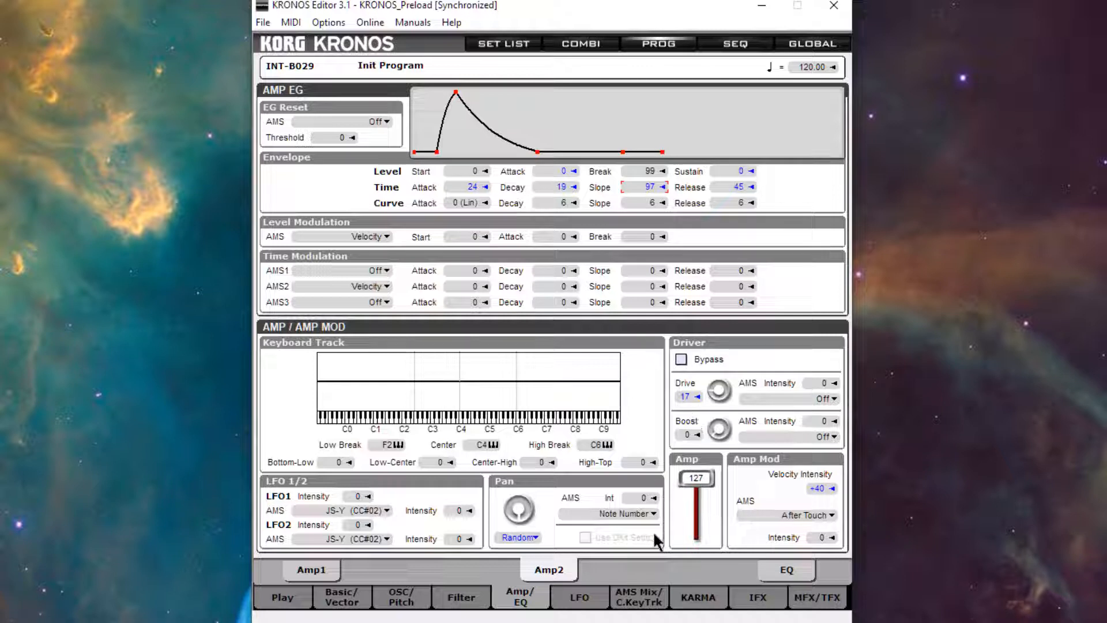
pyautogui.moveTo(660, 580)
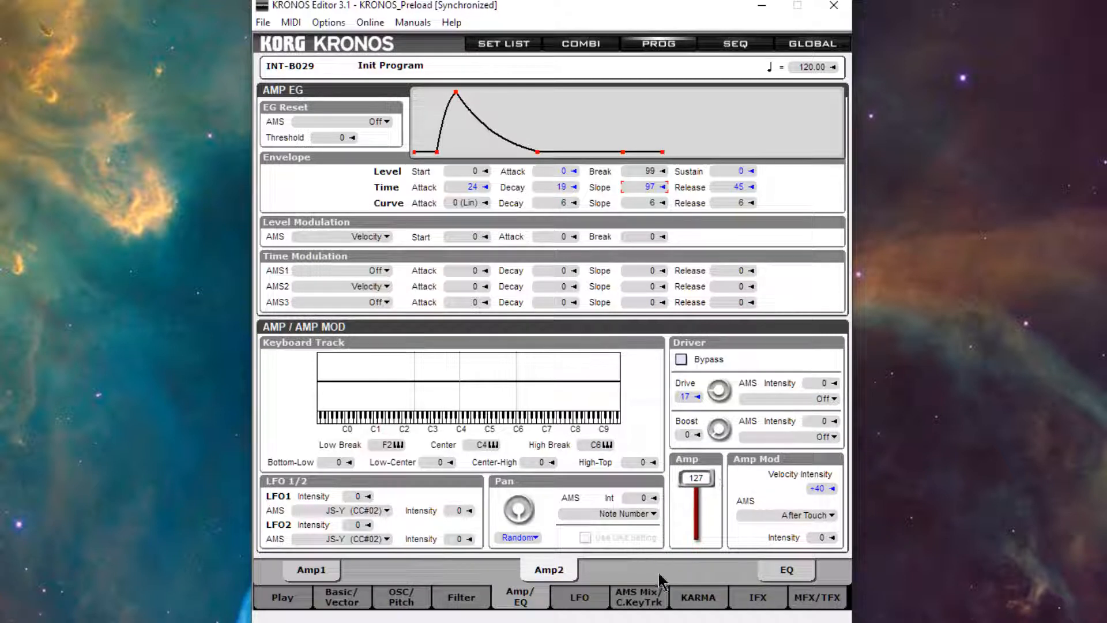
pyautogui.moveTo(422, 609)
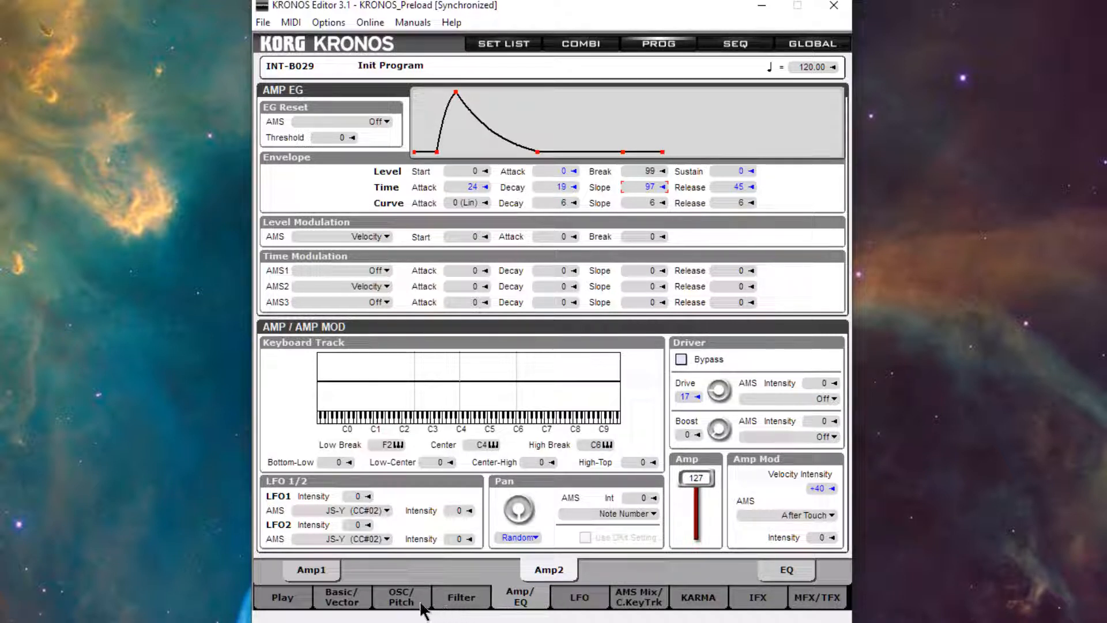
# Make Ribbon (CC#16) the Amp2 modulation source with intensity +60, replacing JS X
pyautogui.click(401, 596)
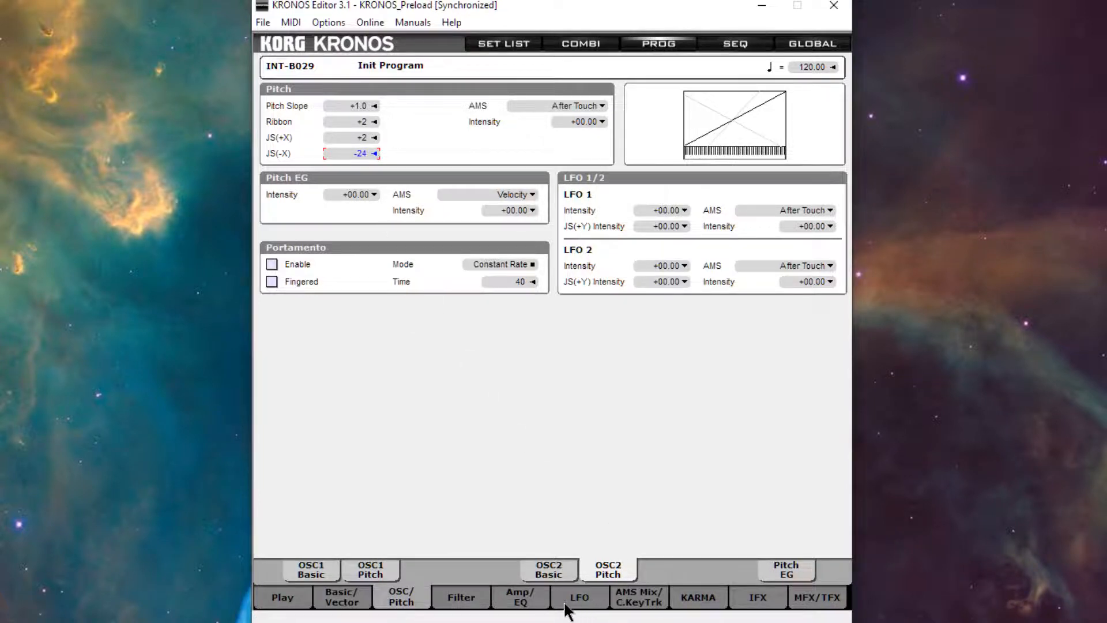
pyautogui.click(520, 597)
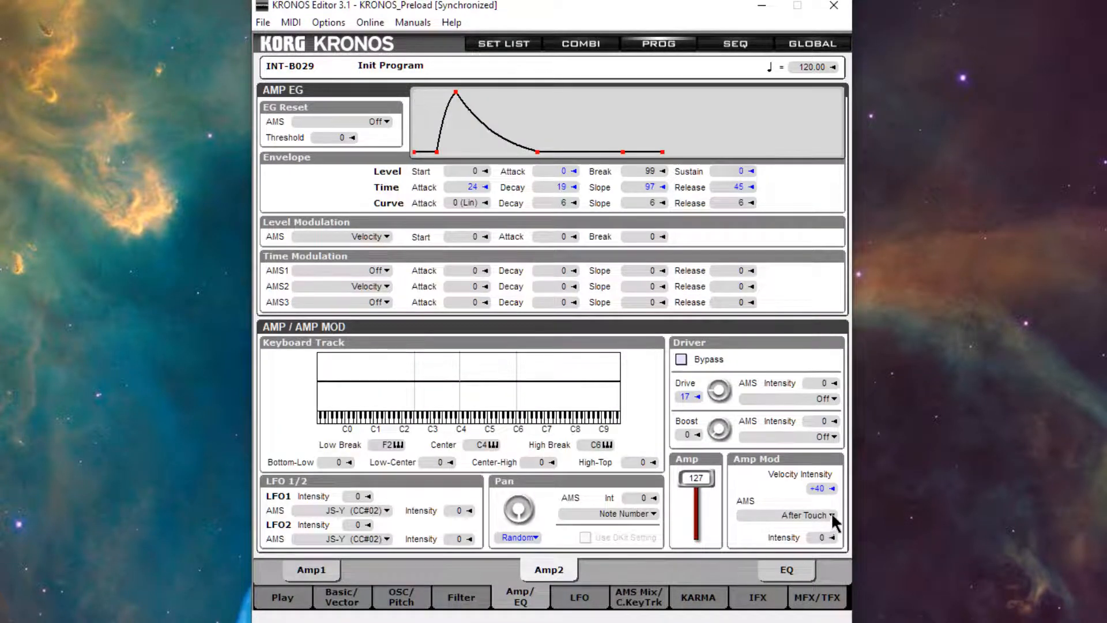
pyautogui.click(819, 514)
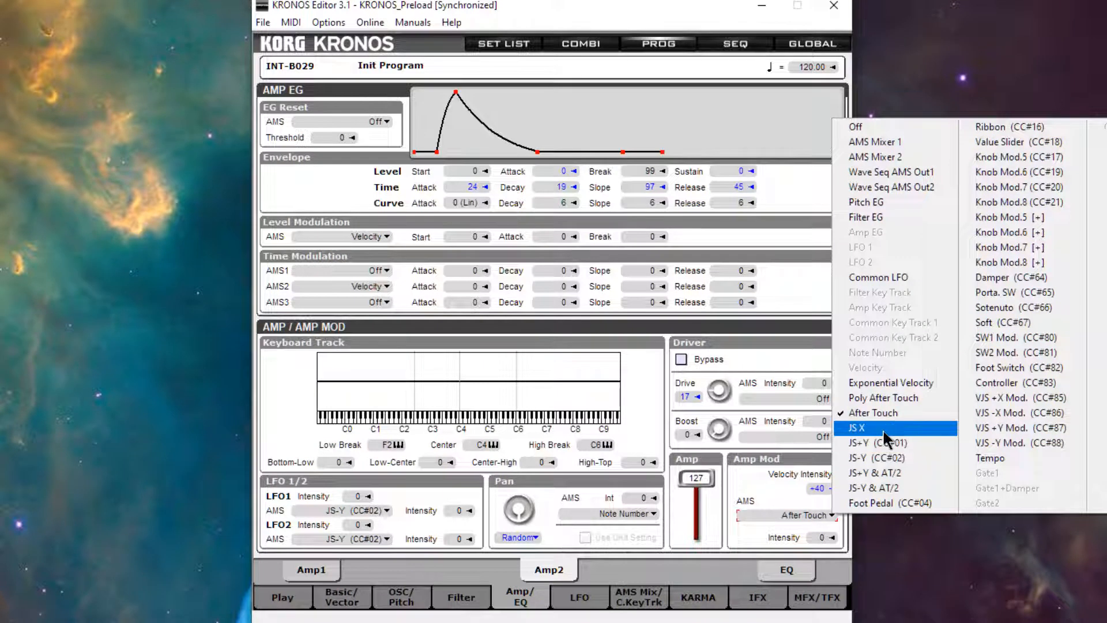
pyautogui.click(857, 428)
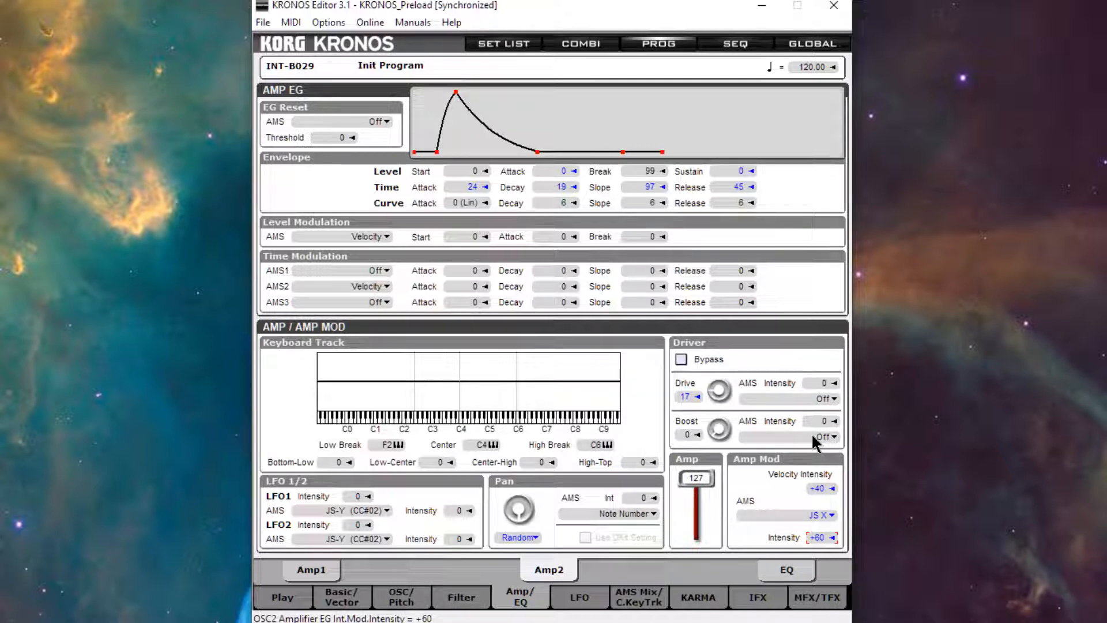
pyautogui.moveTo(841, 522)
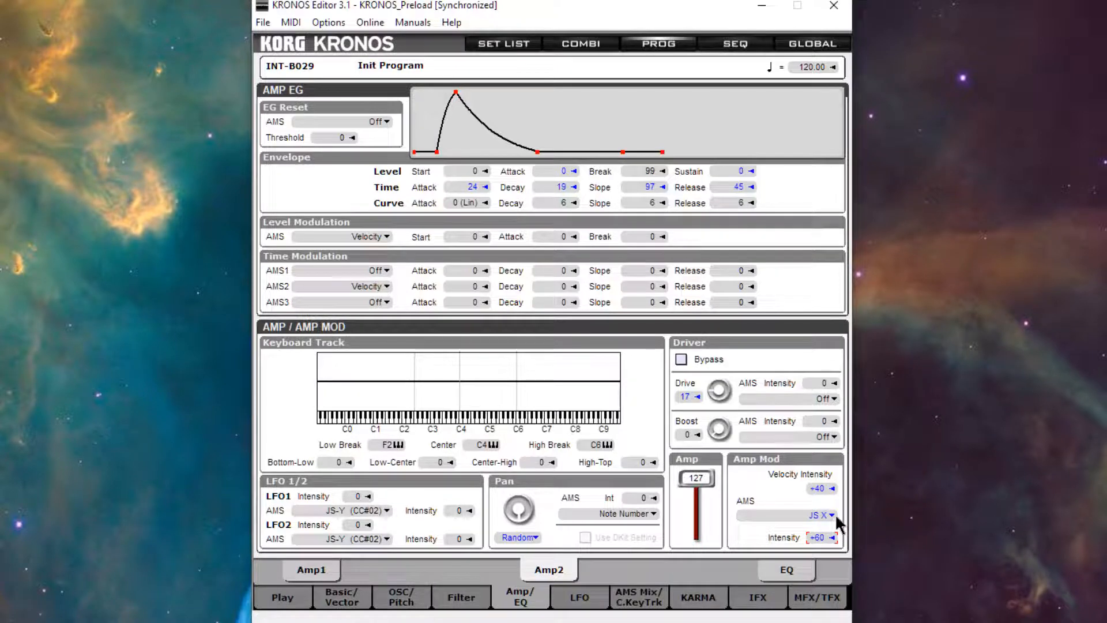
pyautogui.click(821, 515)
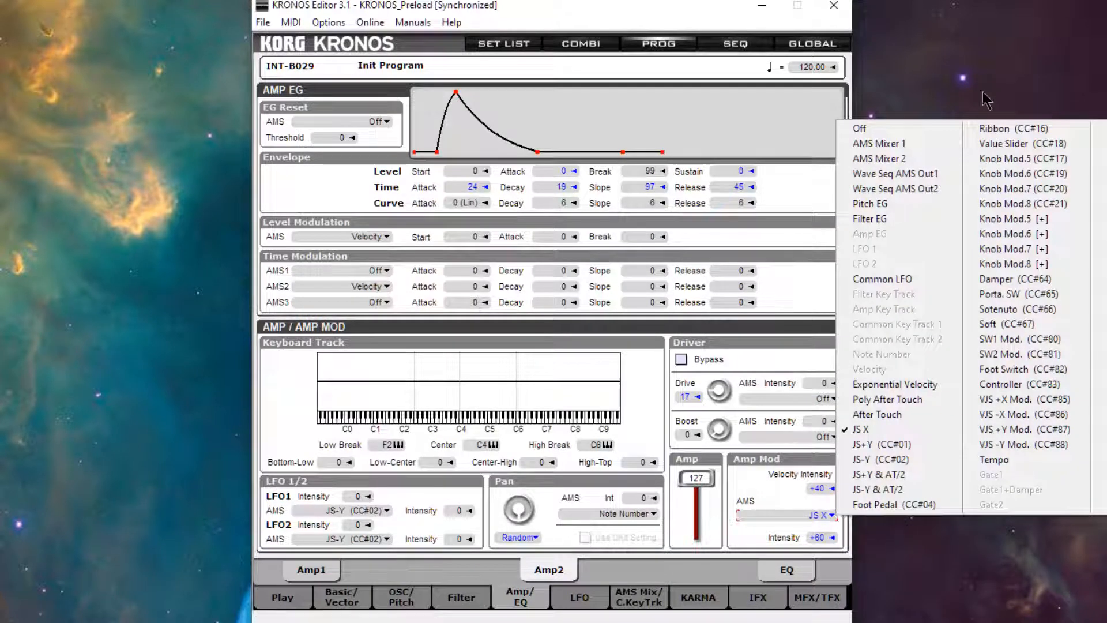
pyautogui.click(1015, 128)
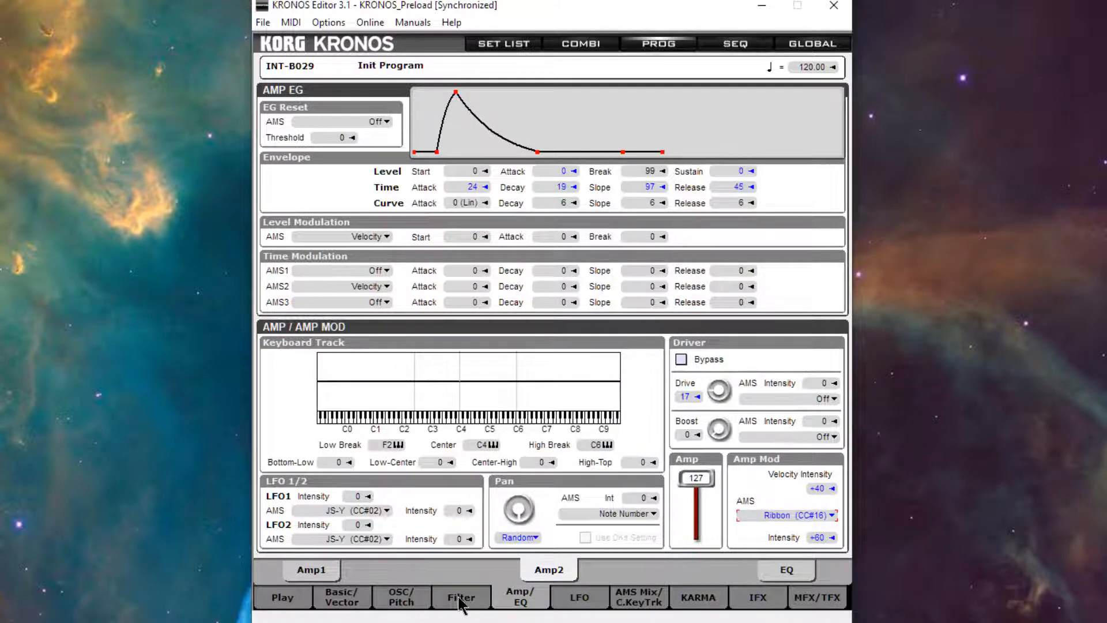
# Set OSC2 Pitch Ribbon modulation to +12
pyautogui.click(402, 596)
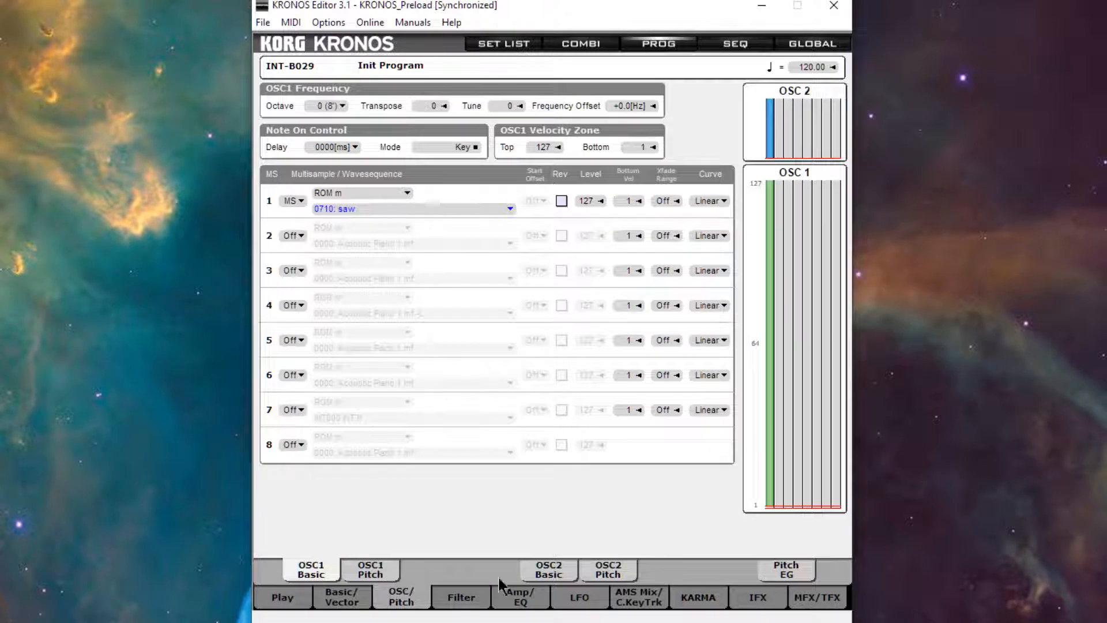
pyautogui.click(608, 569)
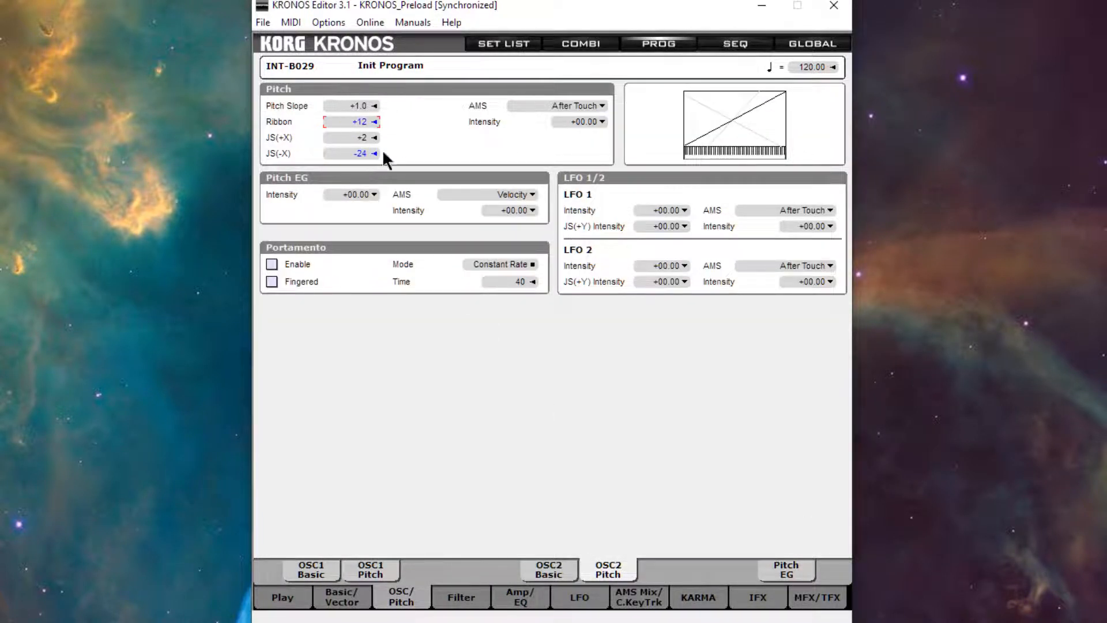
pyautogui.moveTo(493, 500)
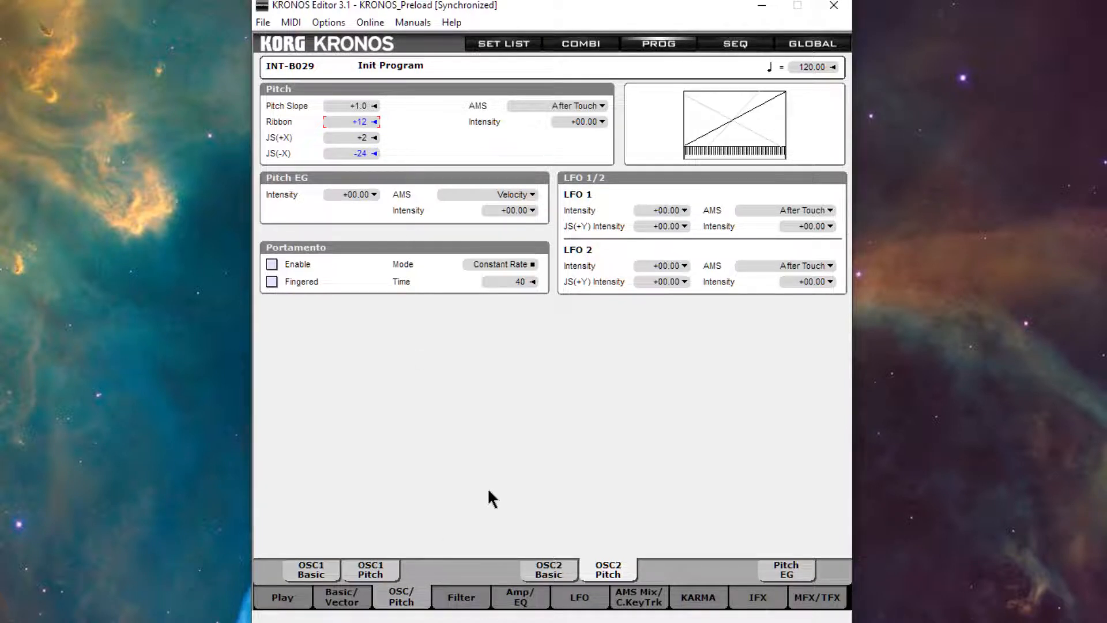
pyautogui.moveTo(495, 494)
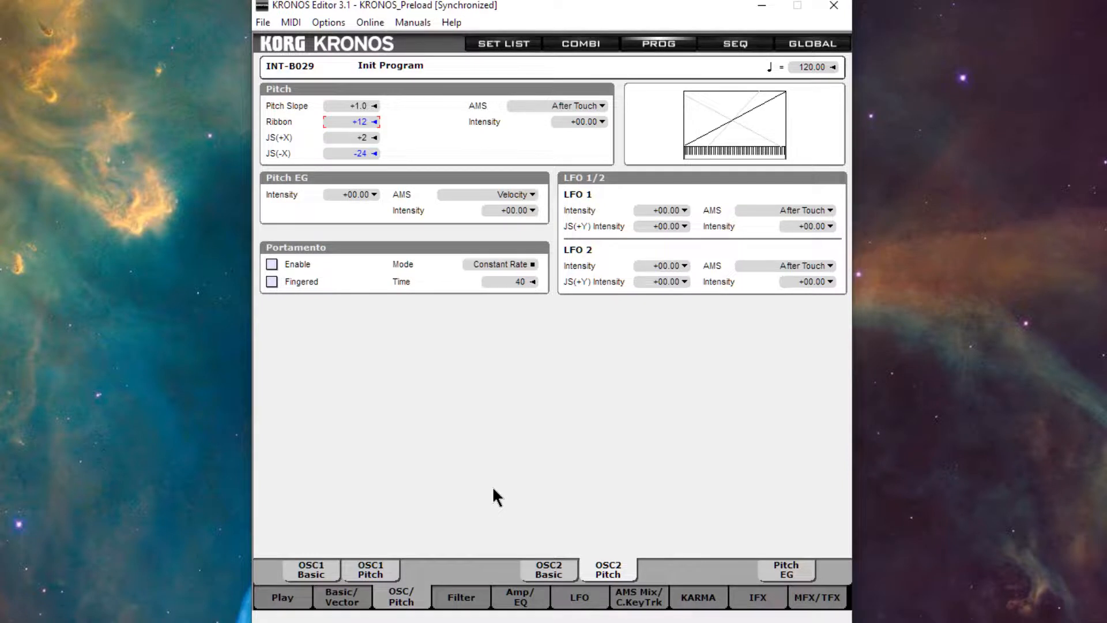
pyautogui.moveTo(530, 613)
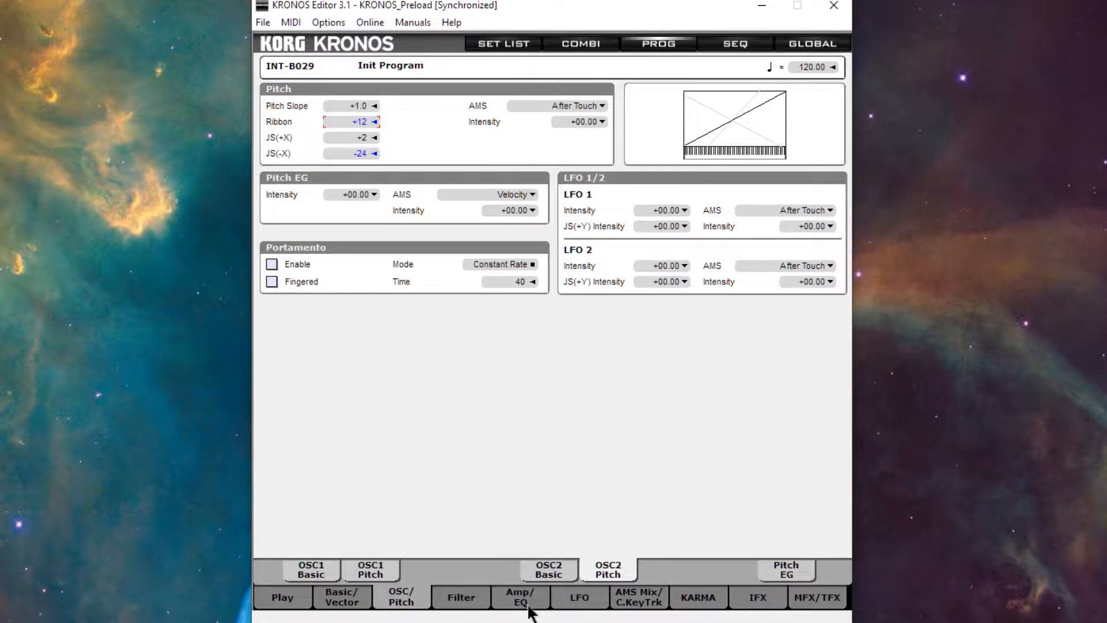
# Reduce OSC2 amp envelope slope time from 97 to 62
pyautogui.click(522, 596)
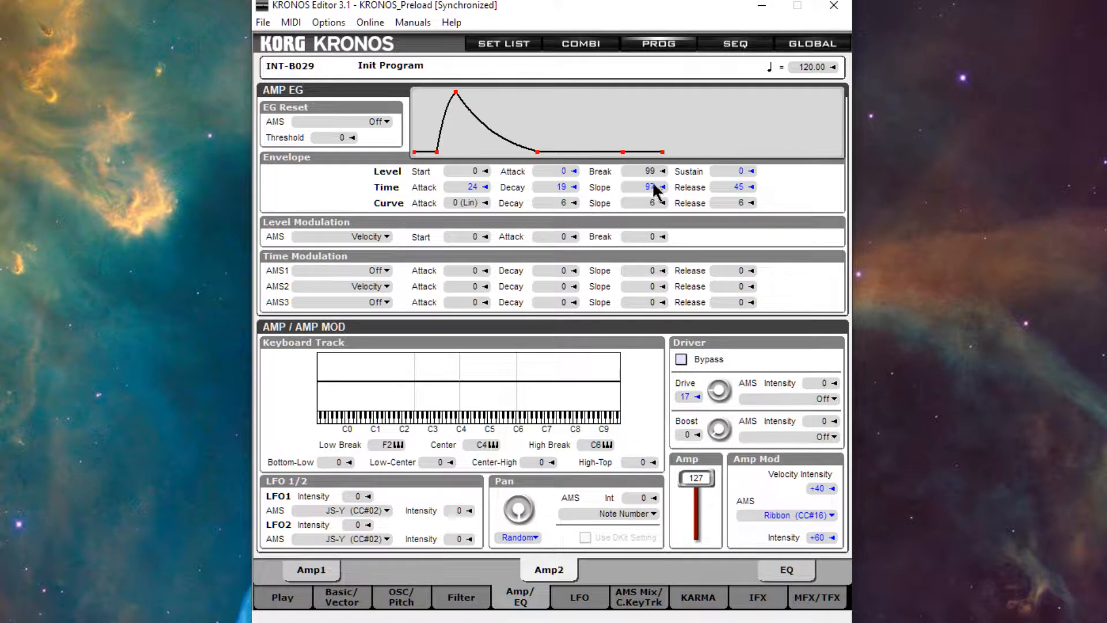
pyautogui.click(659, 187)
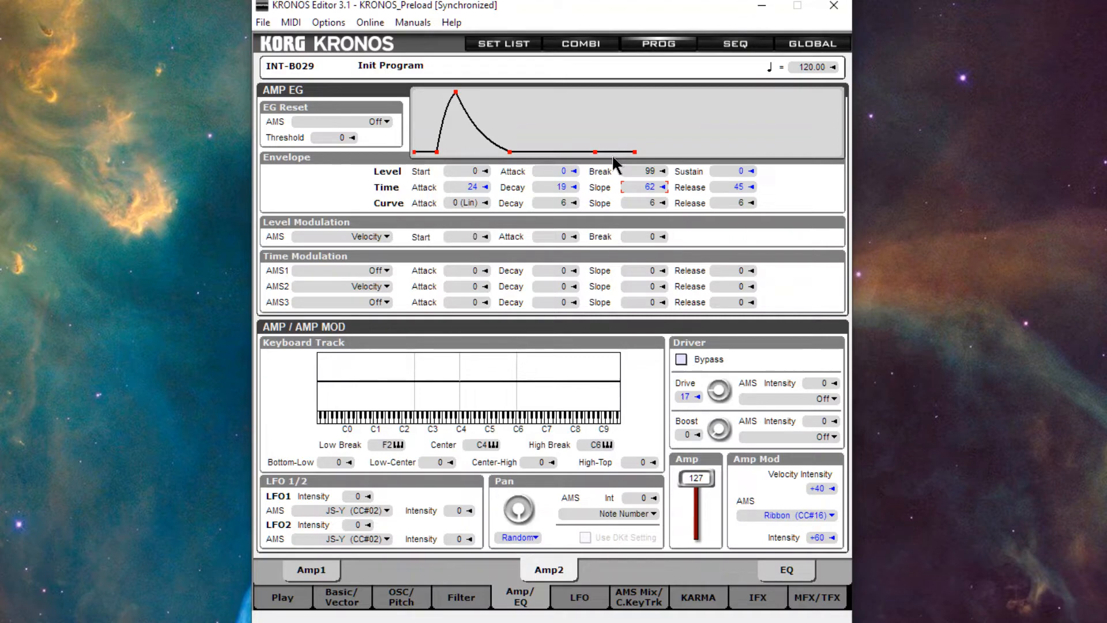
pyautogui.moveTo(614, 166)
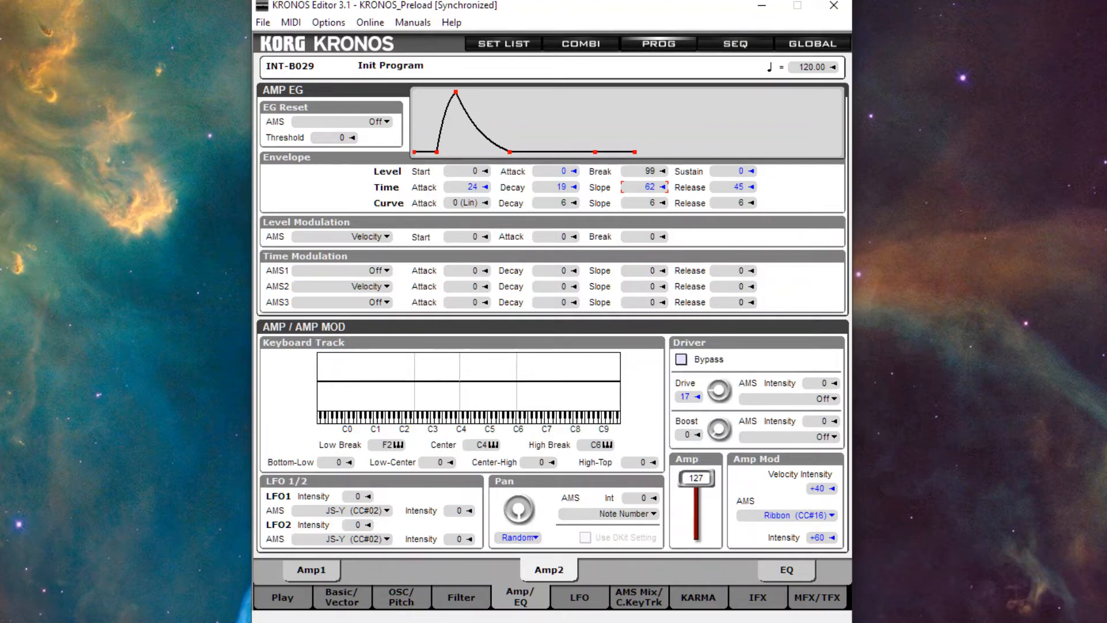